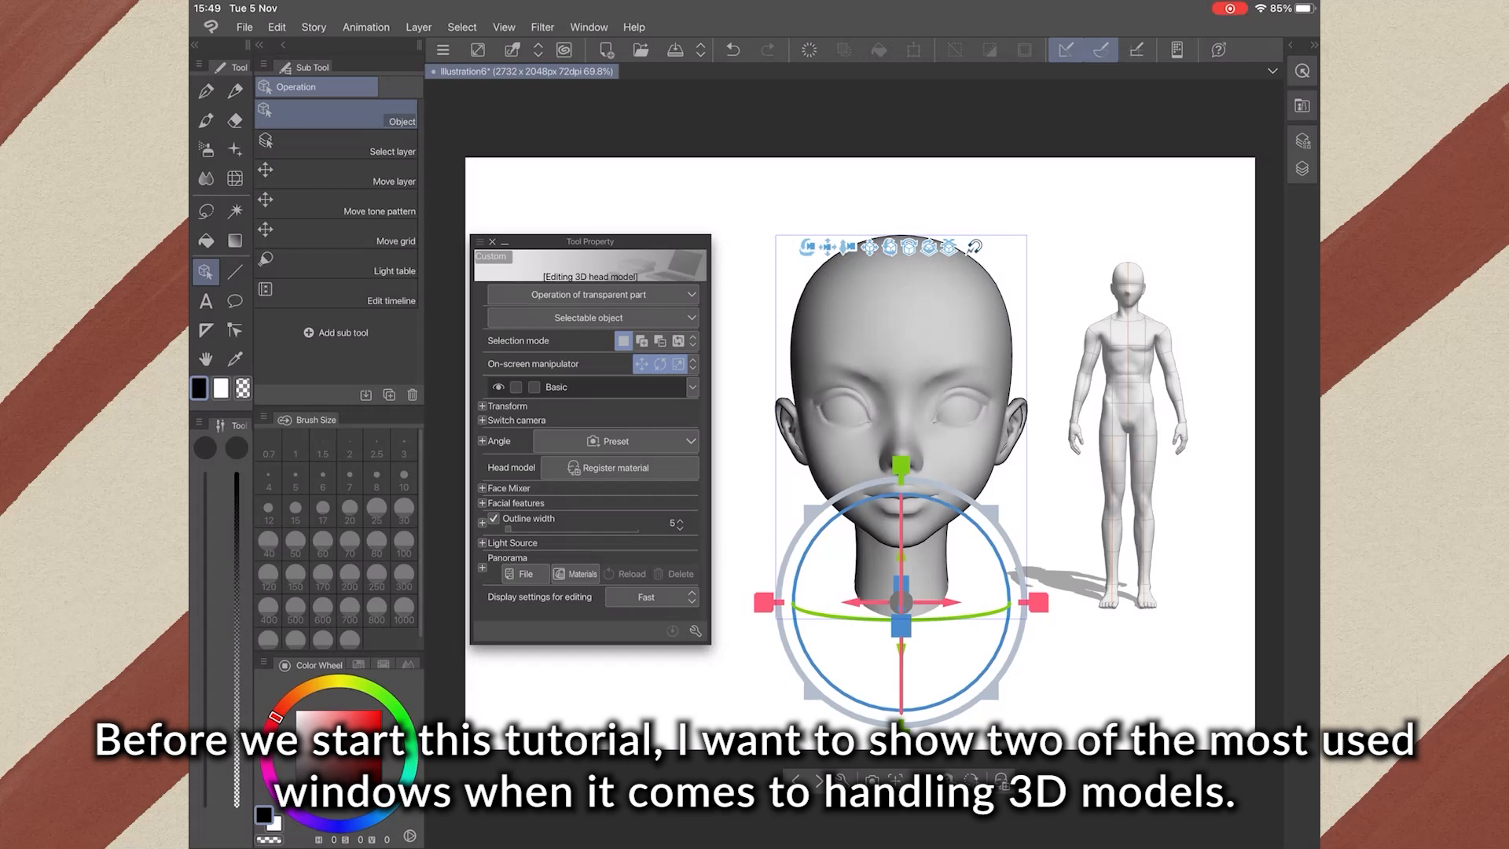
Expand the head model's Transform section to show its scale and position values
click(588, 317)
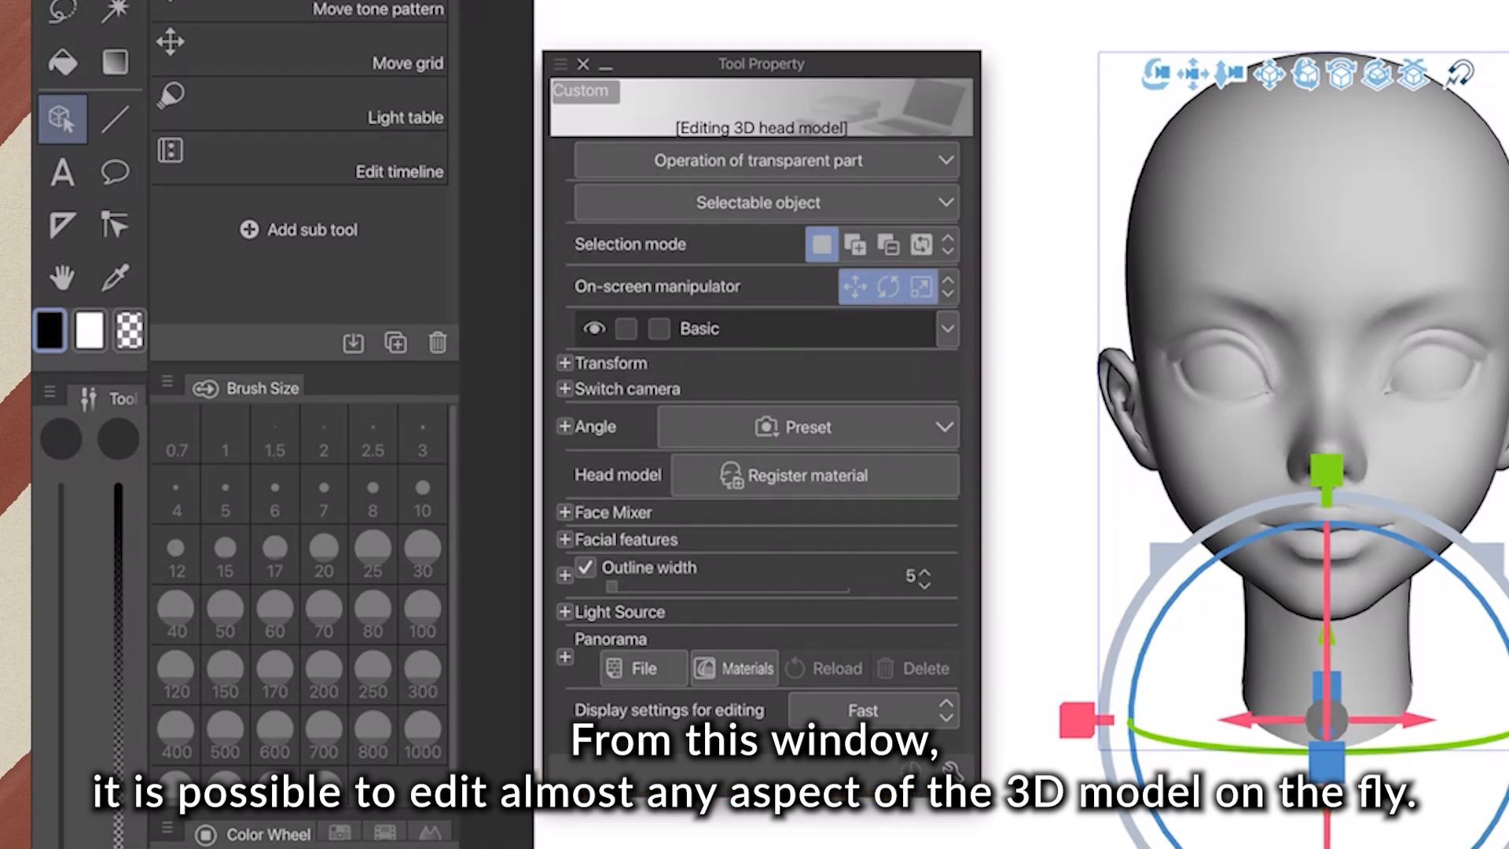
click(566, 363)
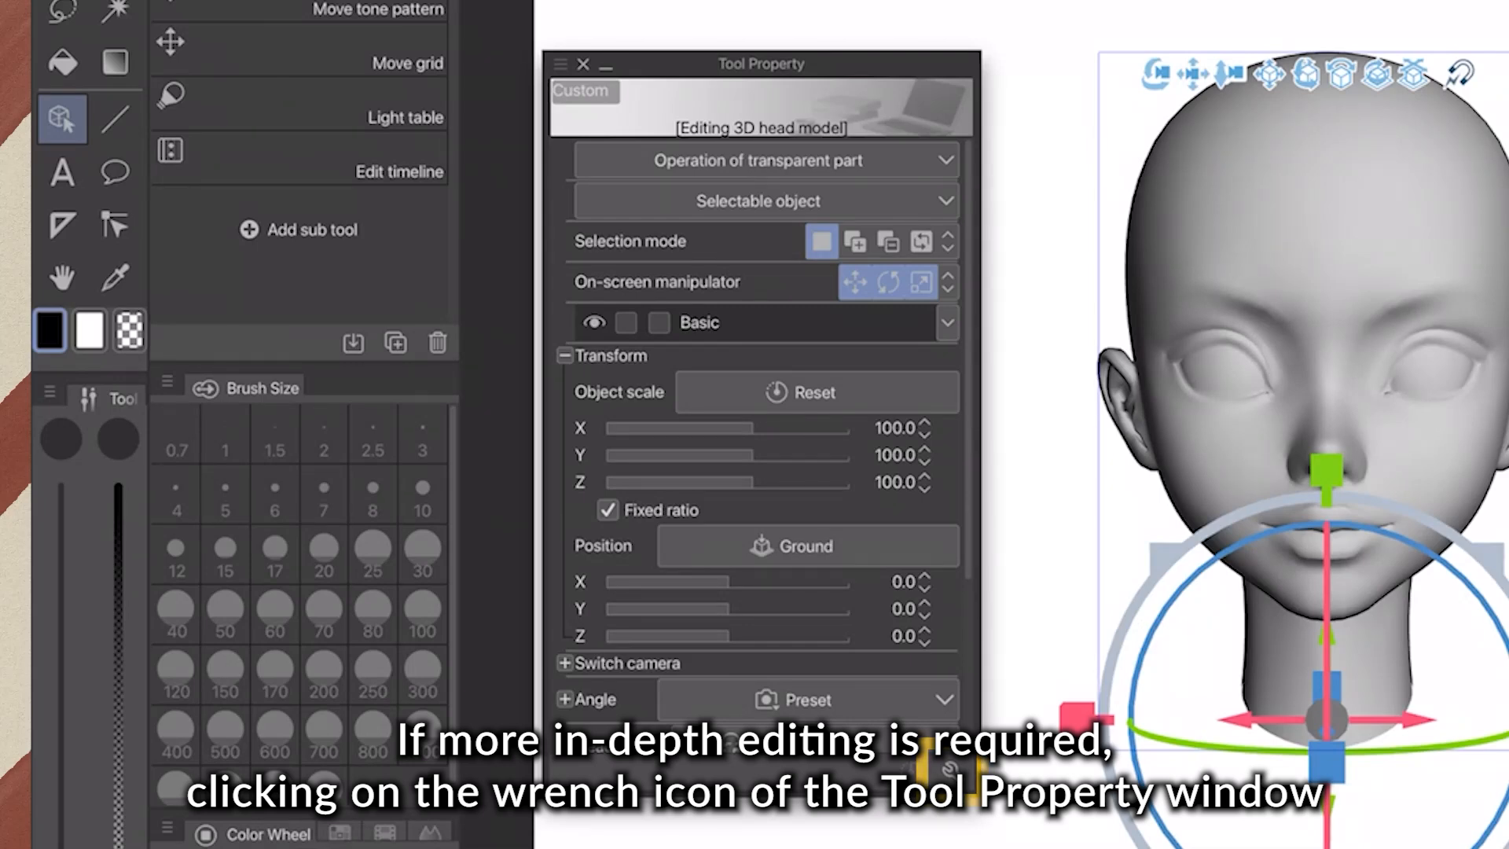
Browse Sub Tool Detail through Object list, Transform and Lens, ending on the Head model Face Mixer page
click(567, 356)
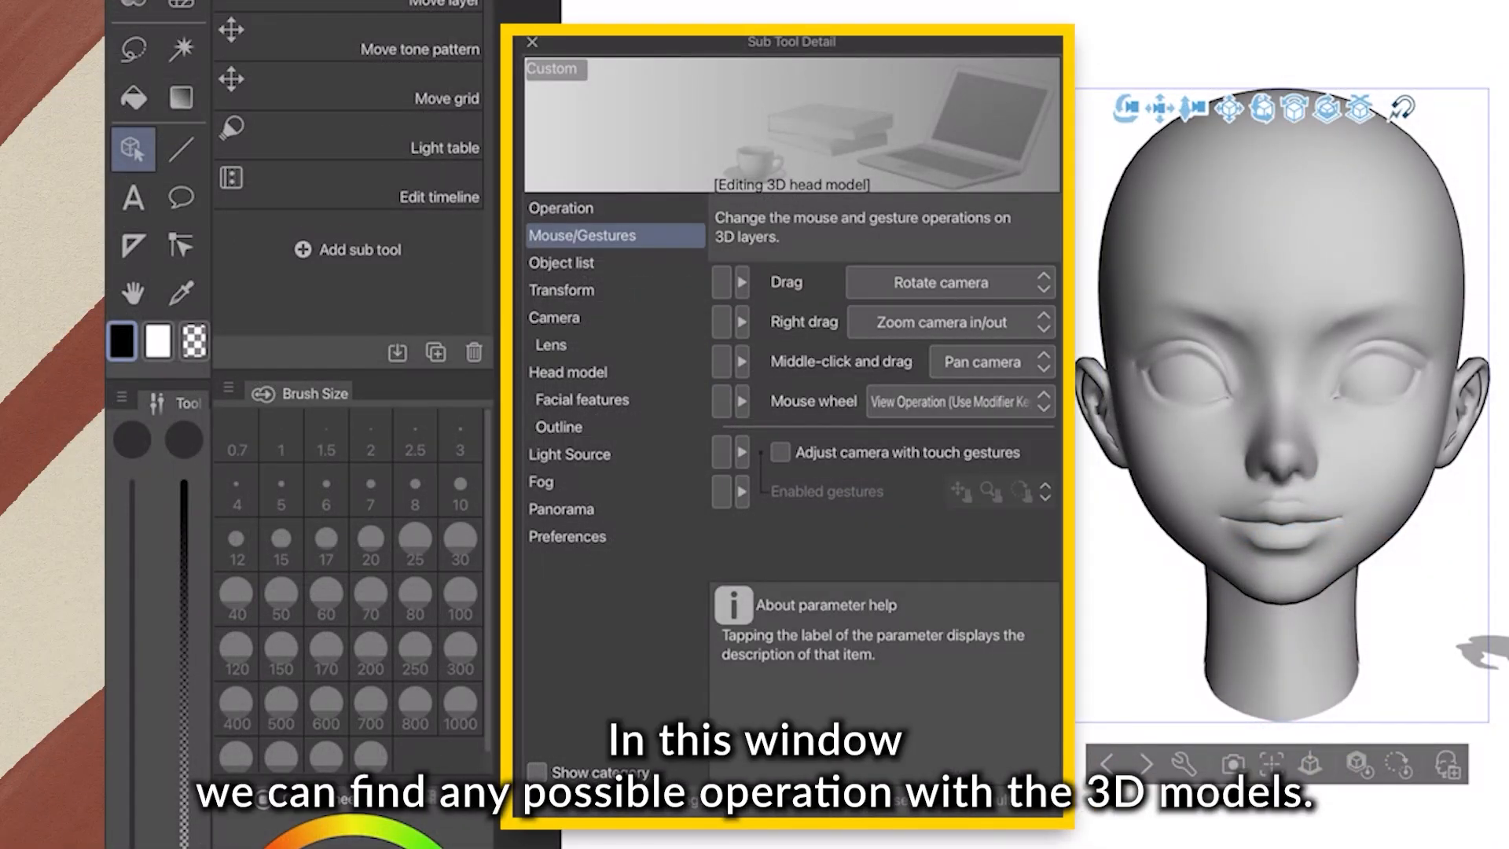
click(561, 262)
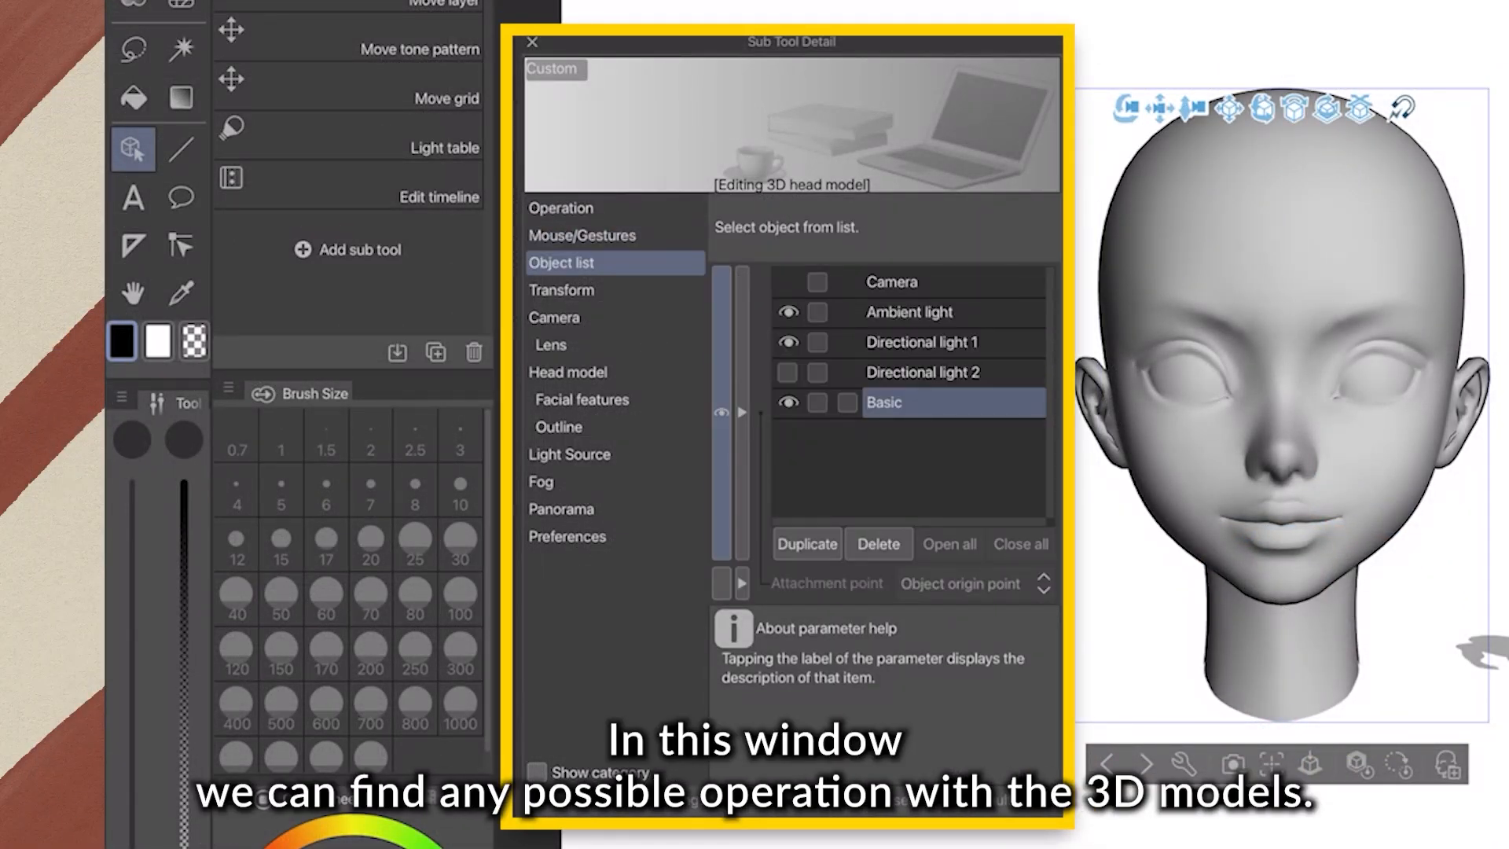
click(562, 290)
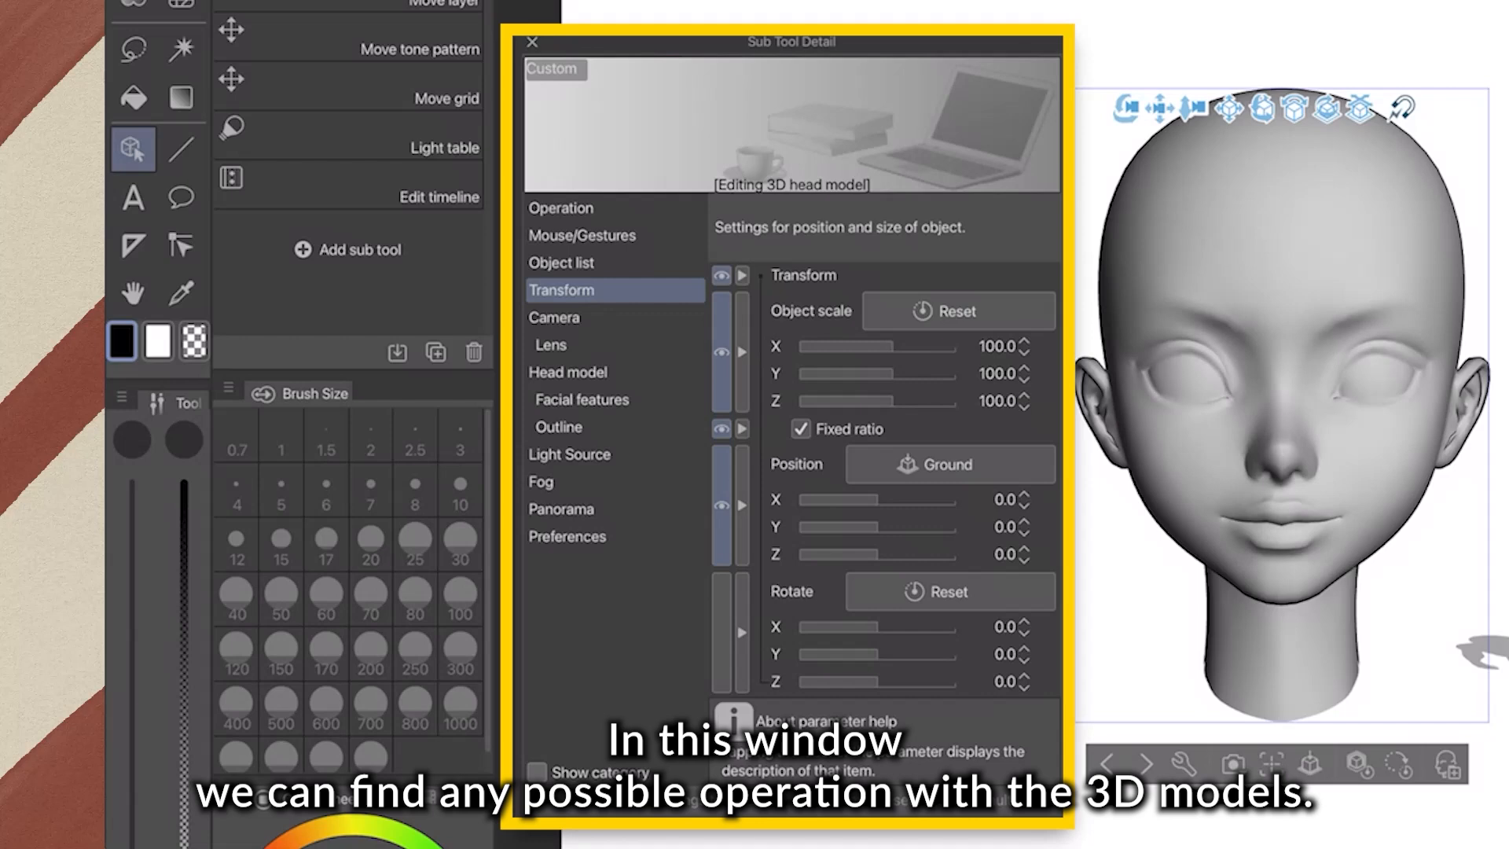
click(552, 343)
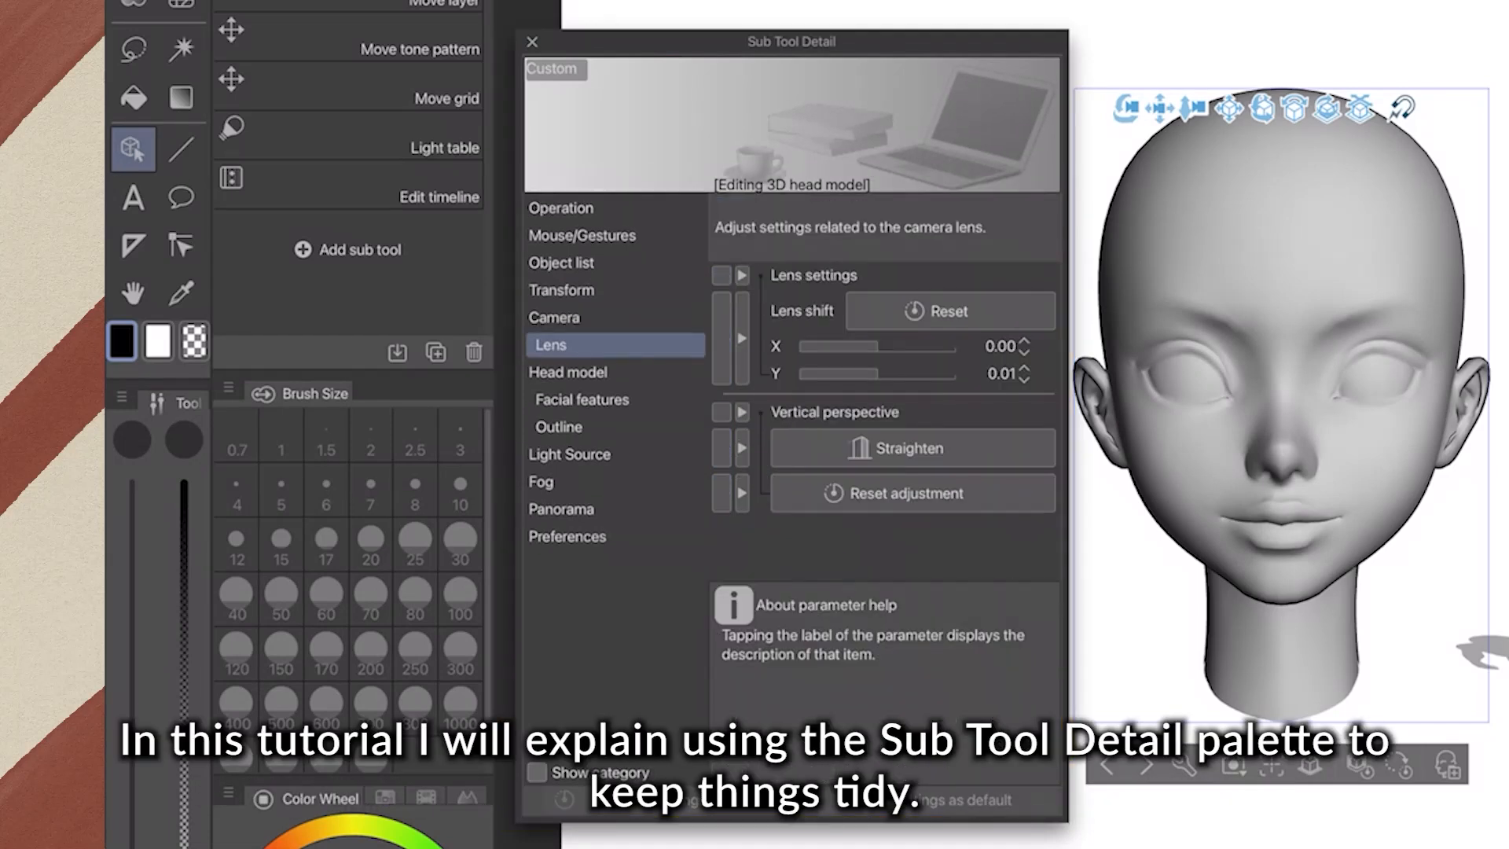
click(567, 372)
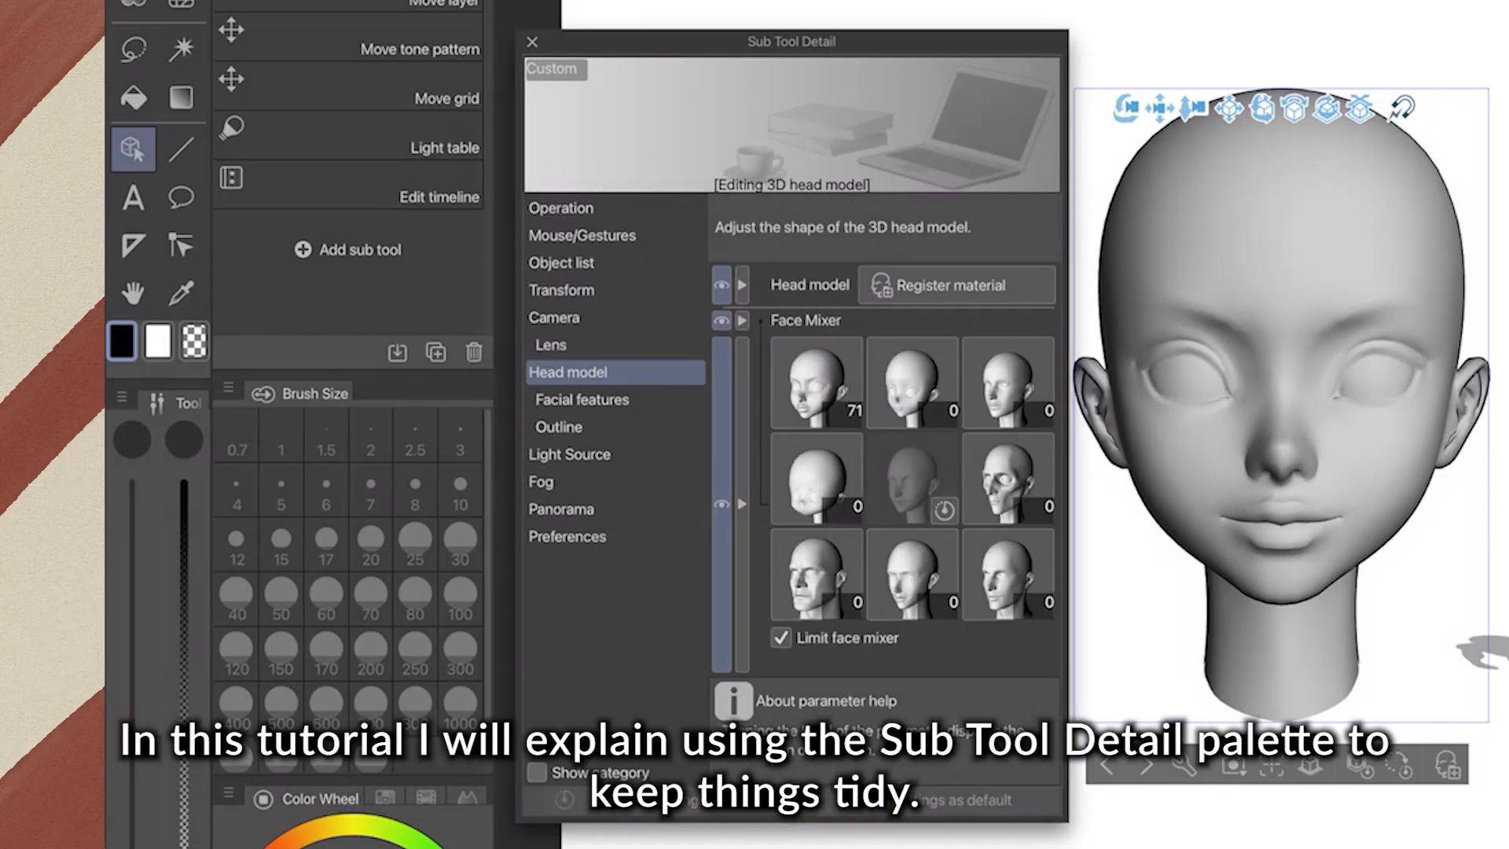
click(581, 400)
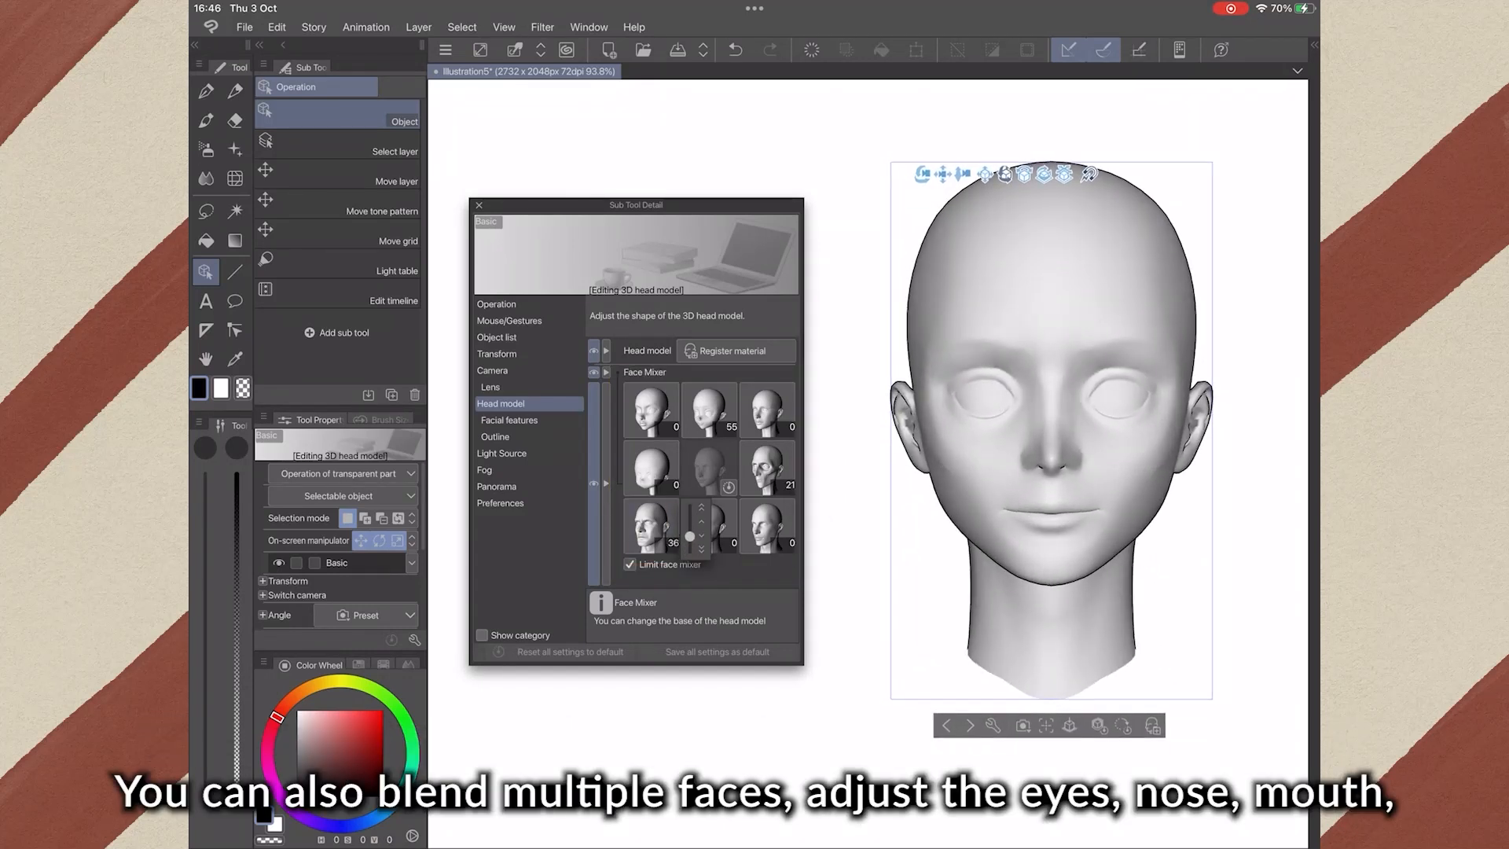
Switch to Facial features and drag the Eyes Height slider to raise the eyes
click(510, 420)
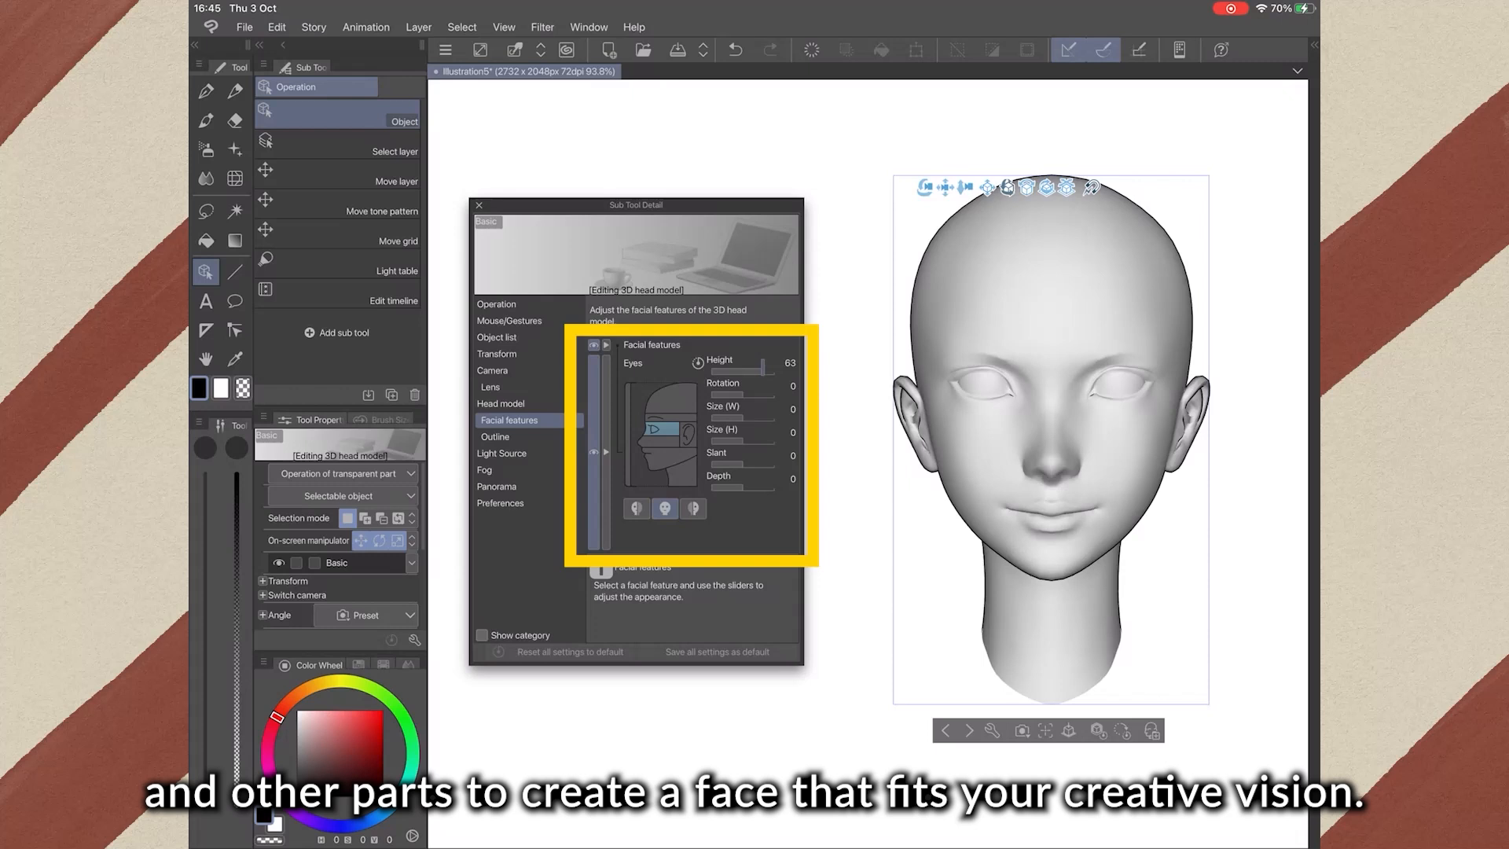
drag(760, 368, 732, 369)
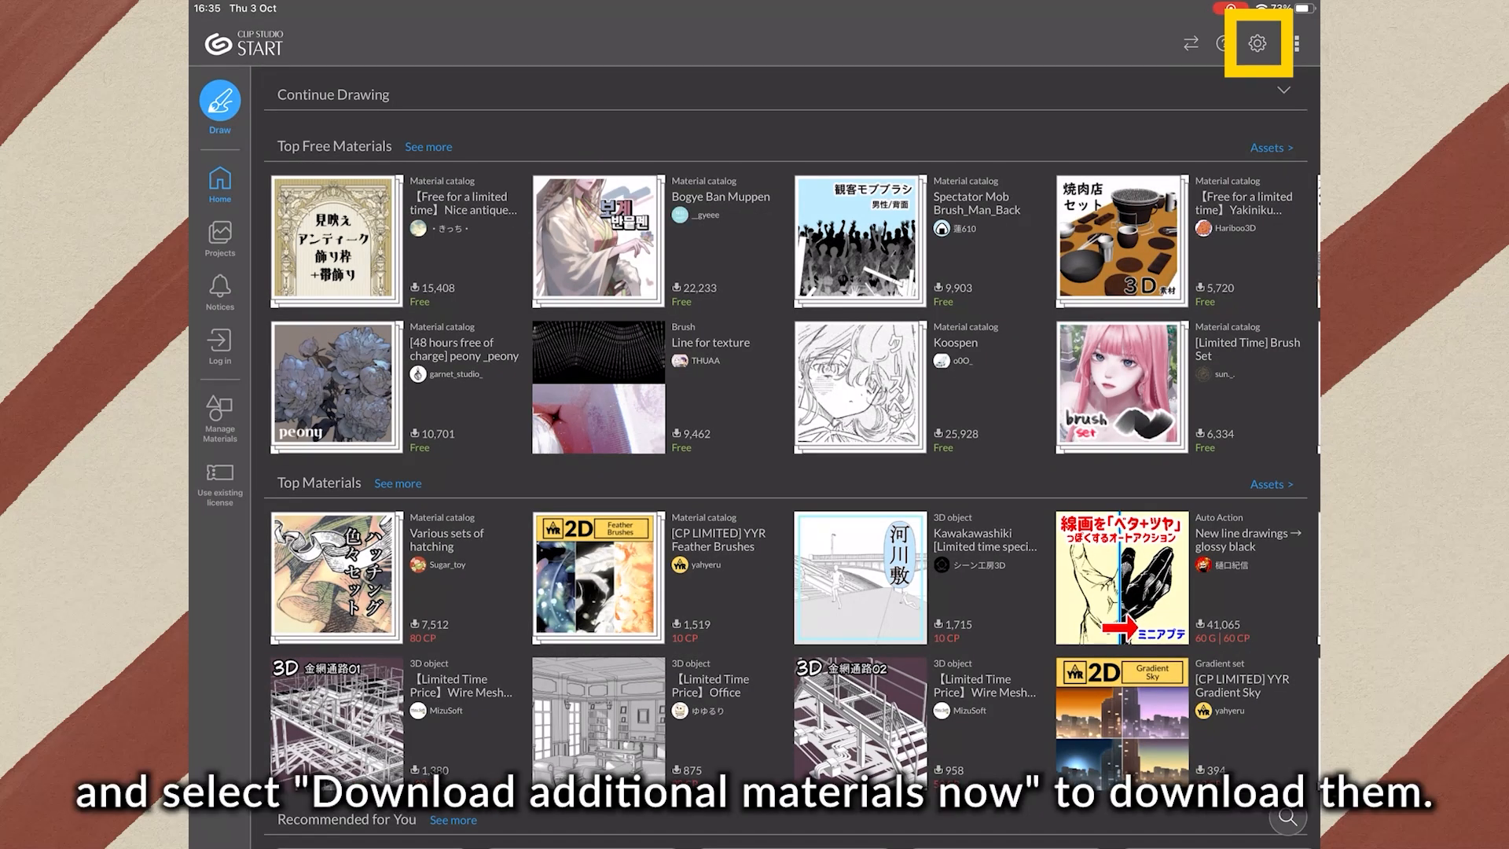
Bring up the launcher's additional-materials settings, then blend the second base face into the head
click(1257, 43)
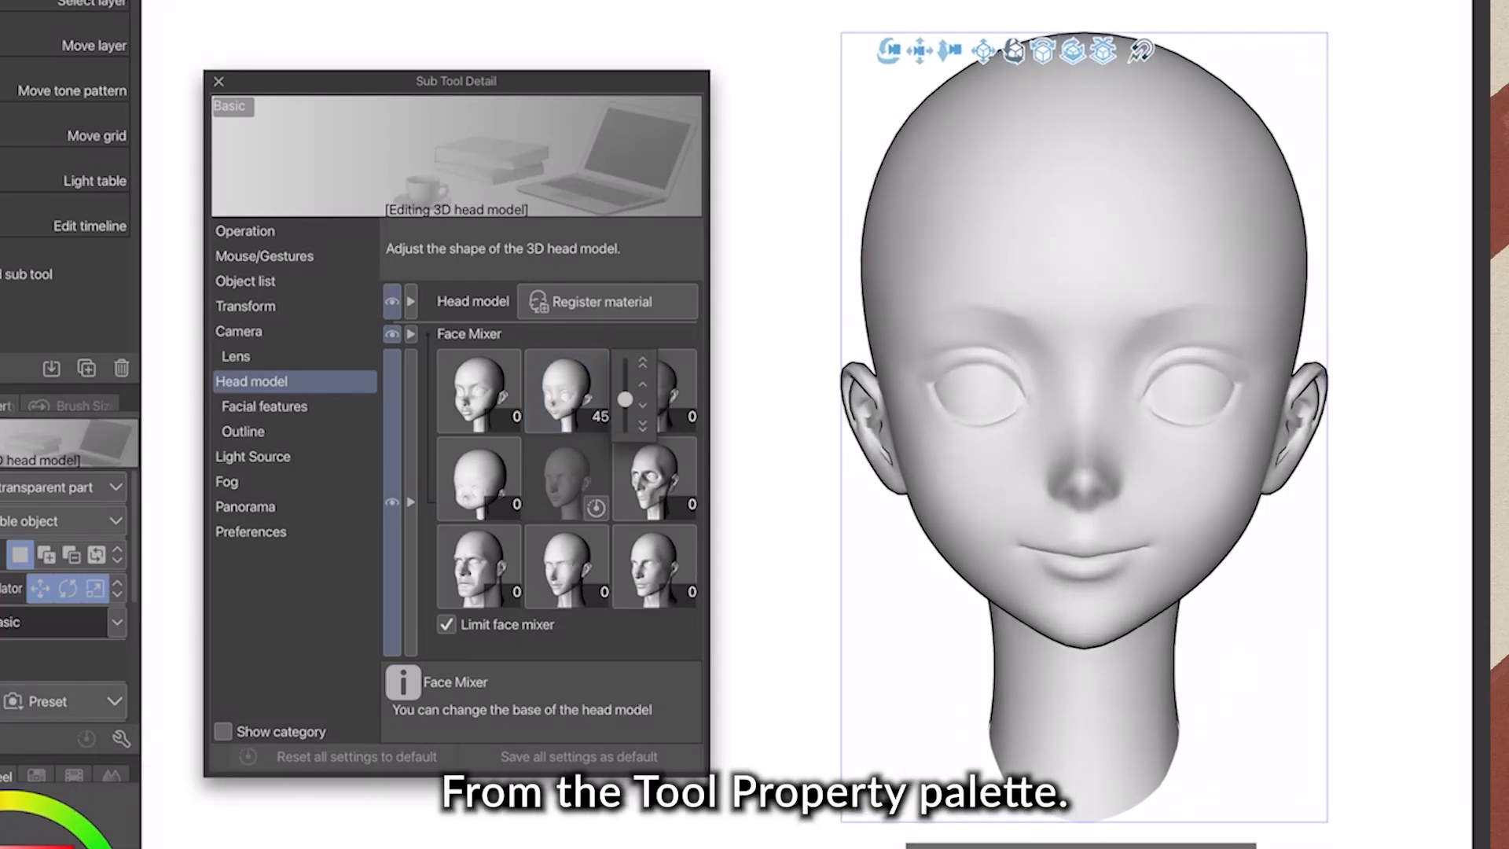
drag(625, 400, 625, 371)
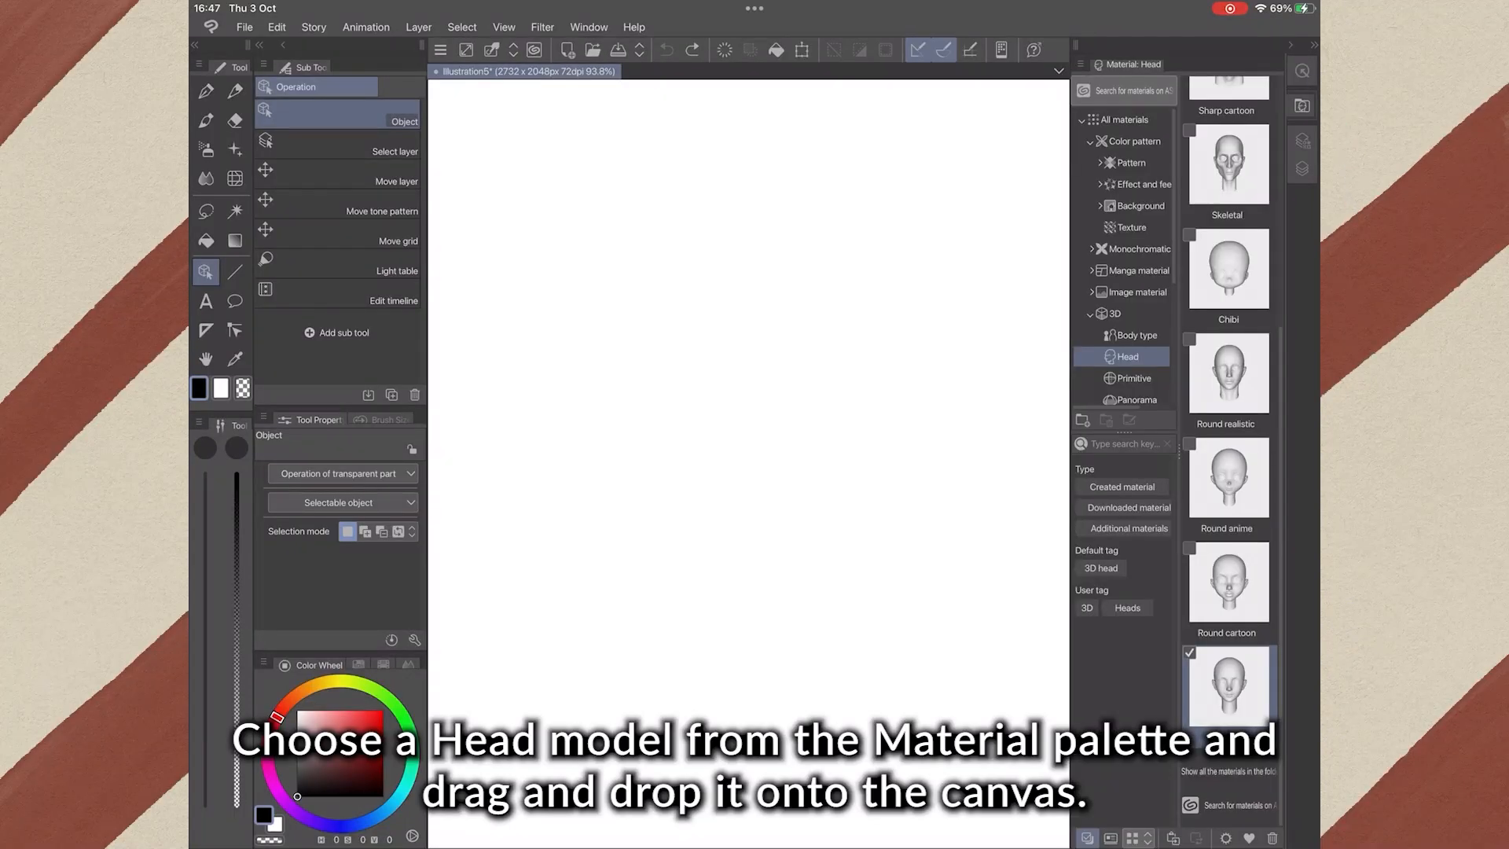
Drag a head model from the 3D Head materials onto the blank canvas
drag(1228, 686, 775, 433)
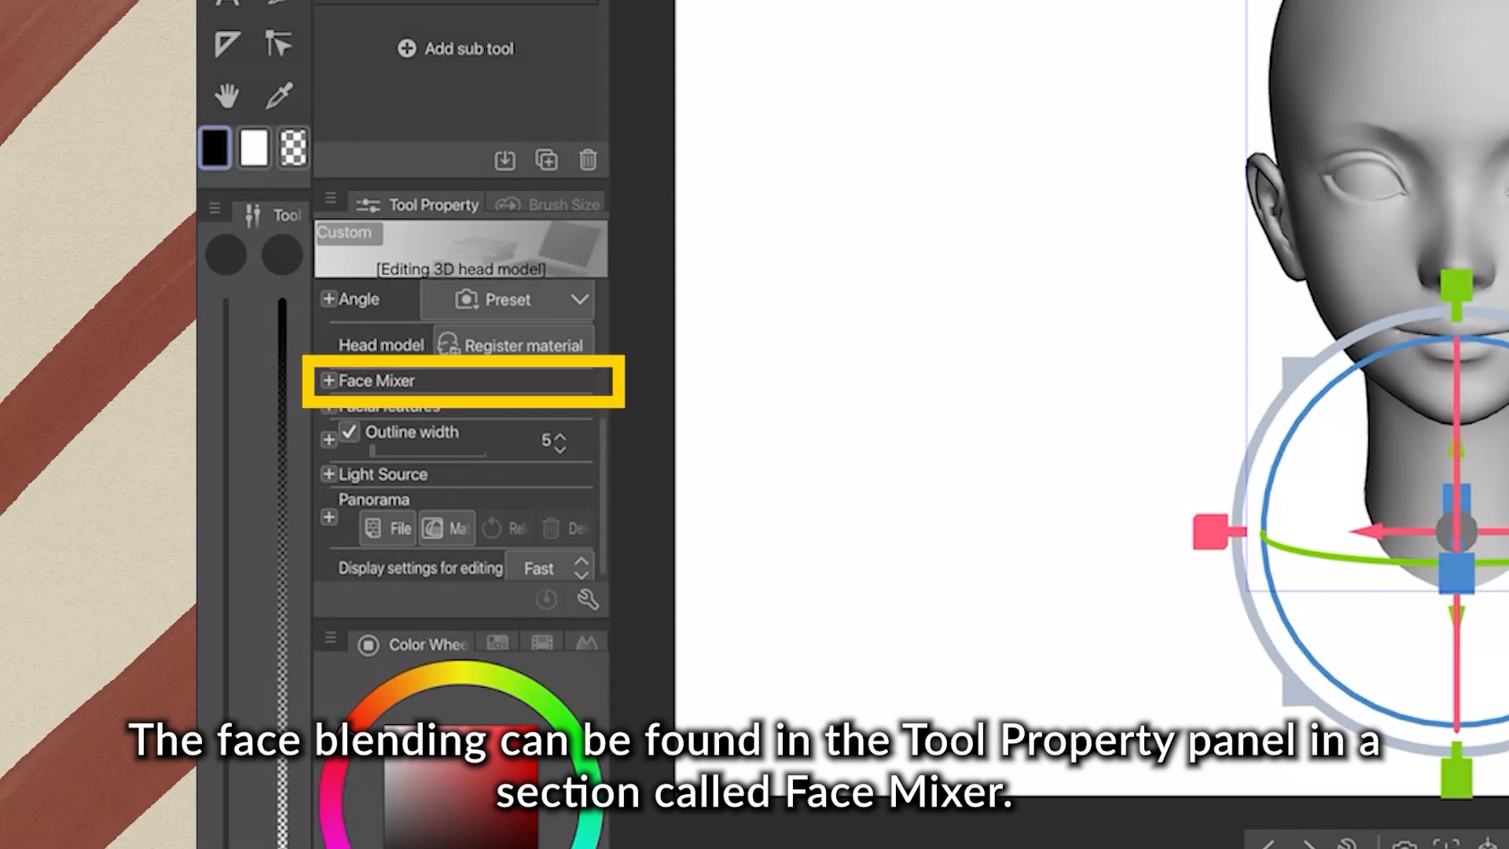
Expand Face Mixer in Tool Property and show the Head model shape settings in Sub Tool Detail
click(329, 380)
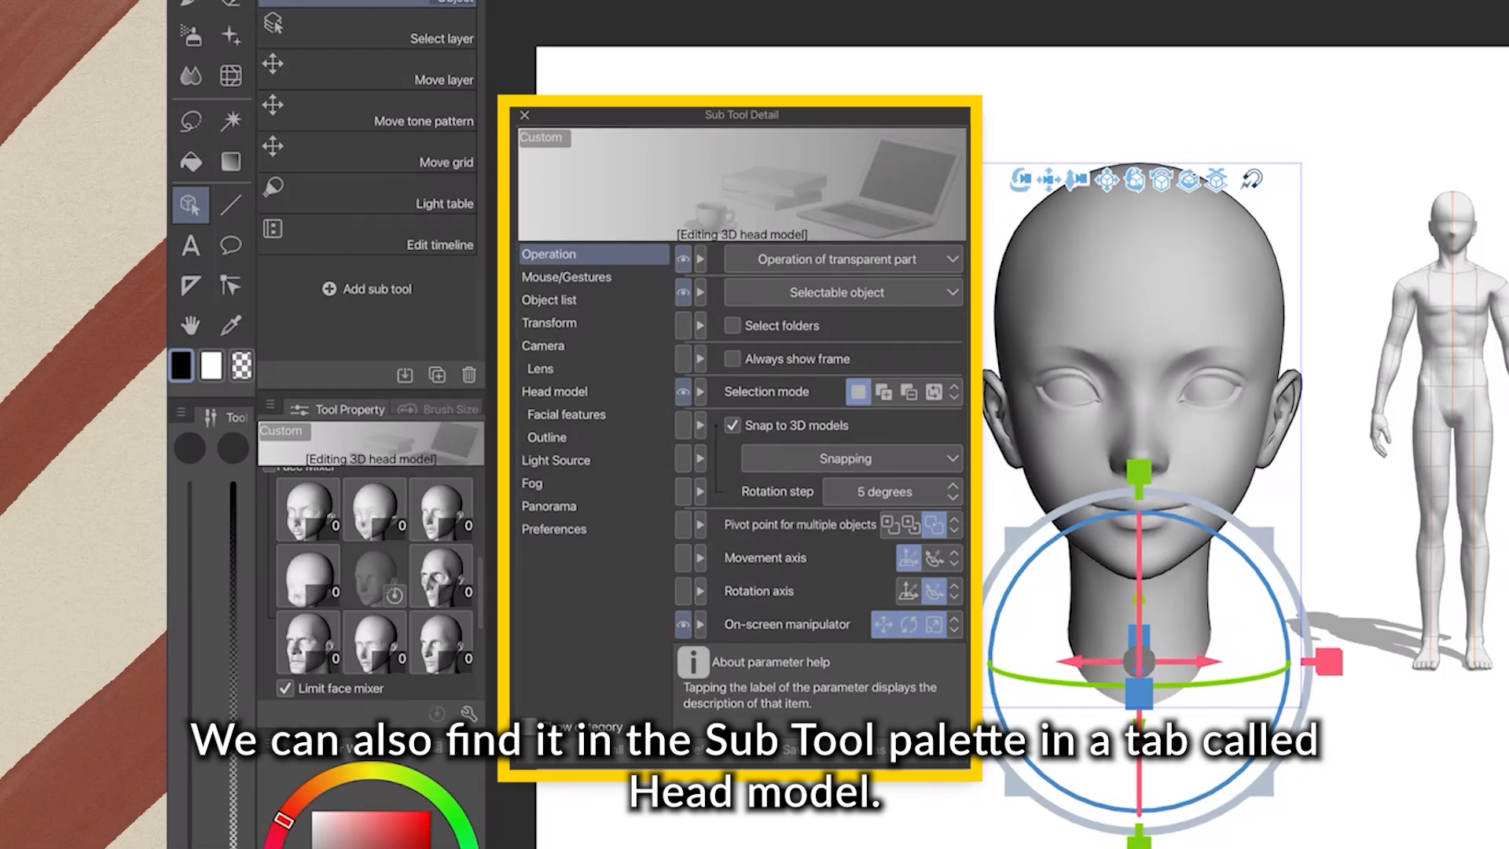
click(554, 391)
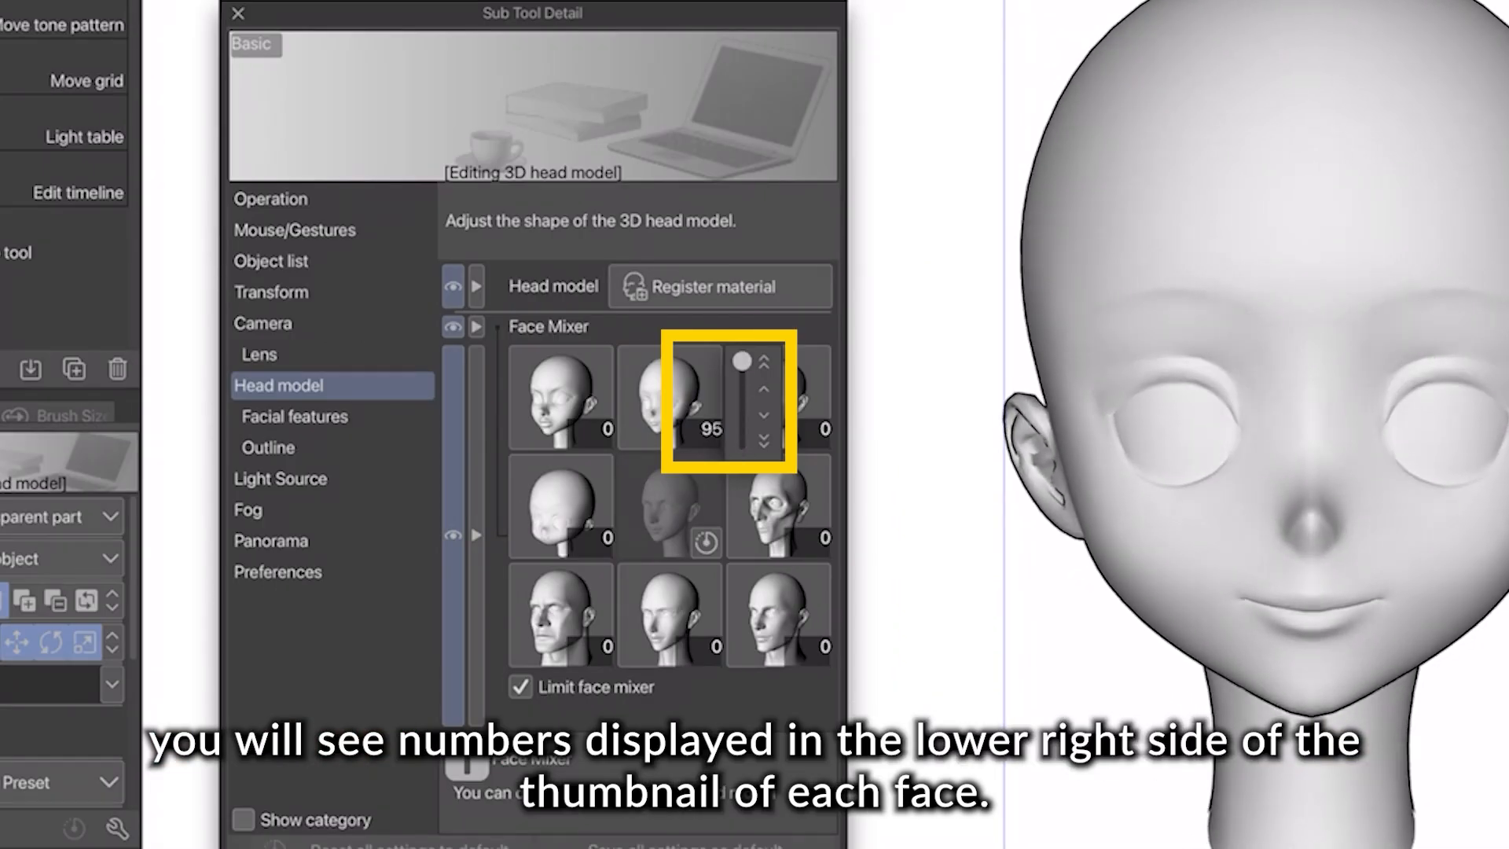
Raise the second Face Mixer base face to 95 for a softer anime look
drag(741, 359, 742, 396)
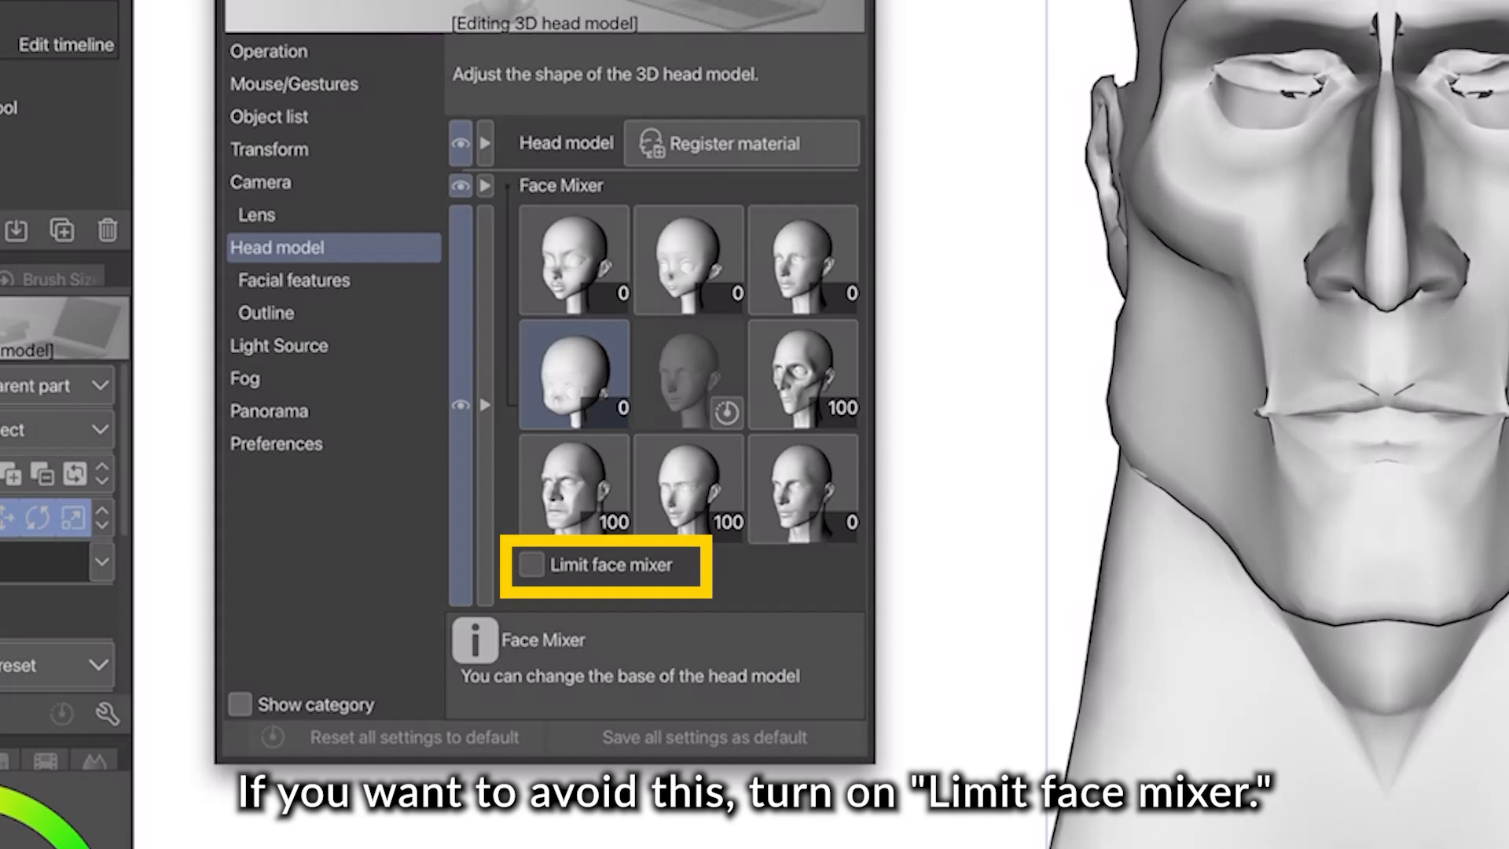
With the mixer limit off, push several base faces to full strength for an exaggerated head
click(688, 260)
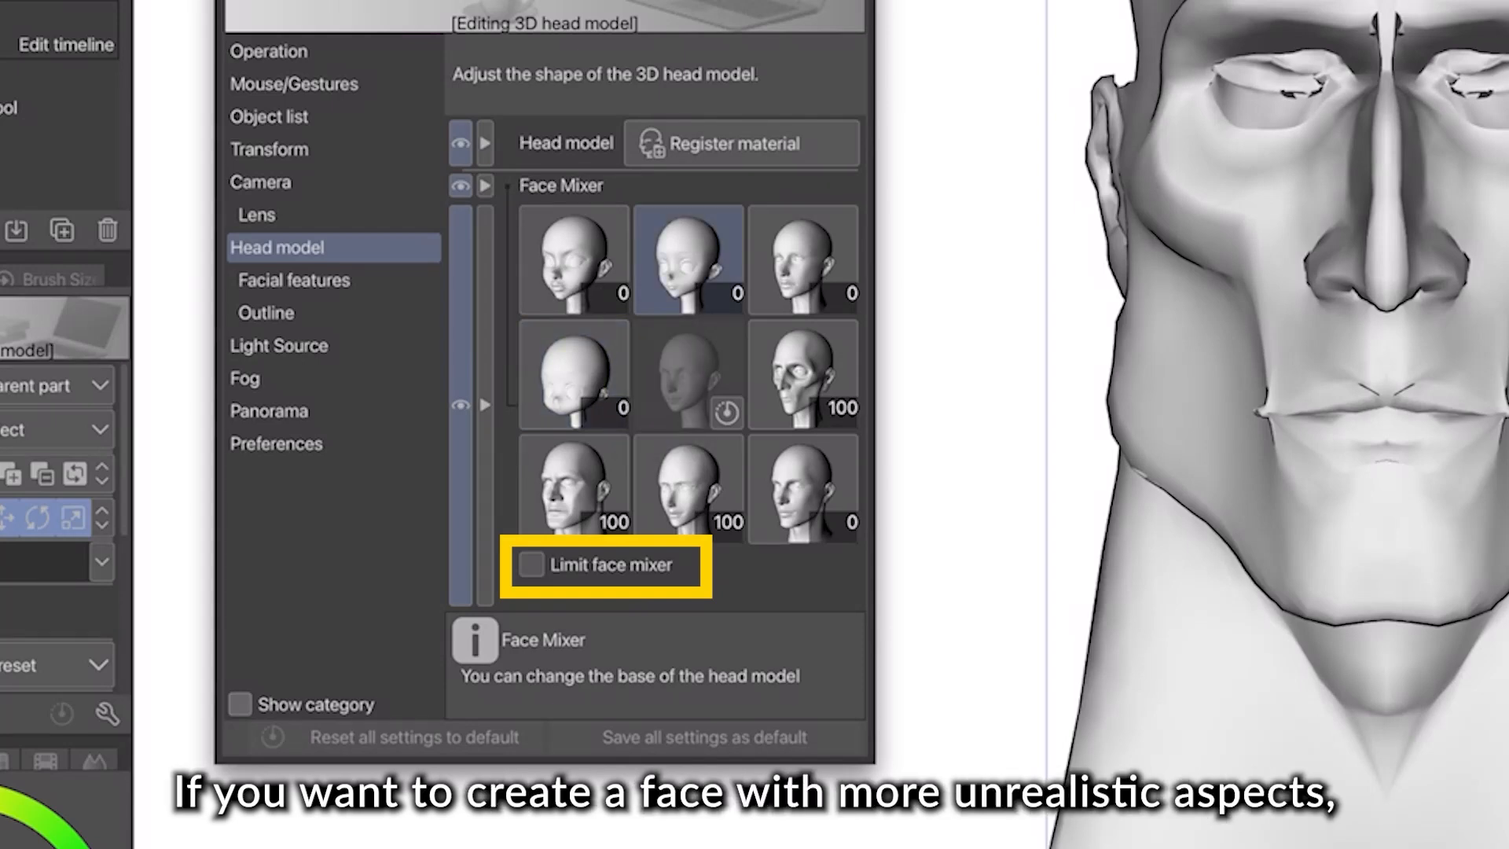
click(573, 374)
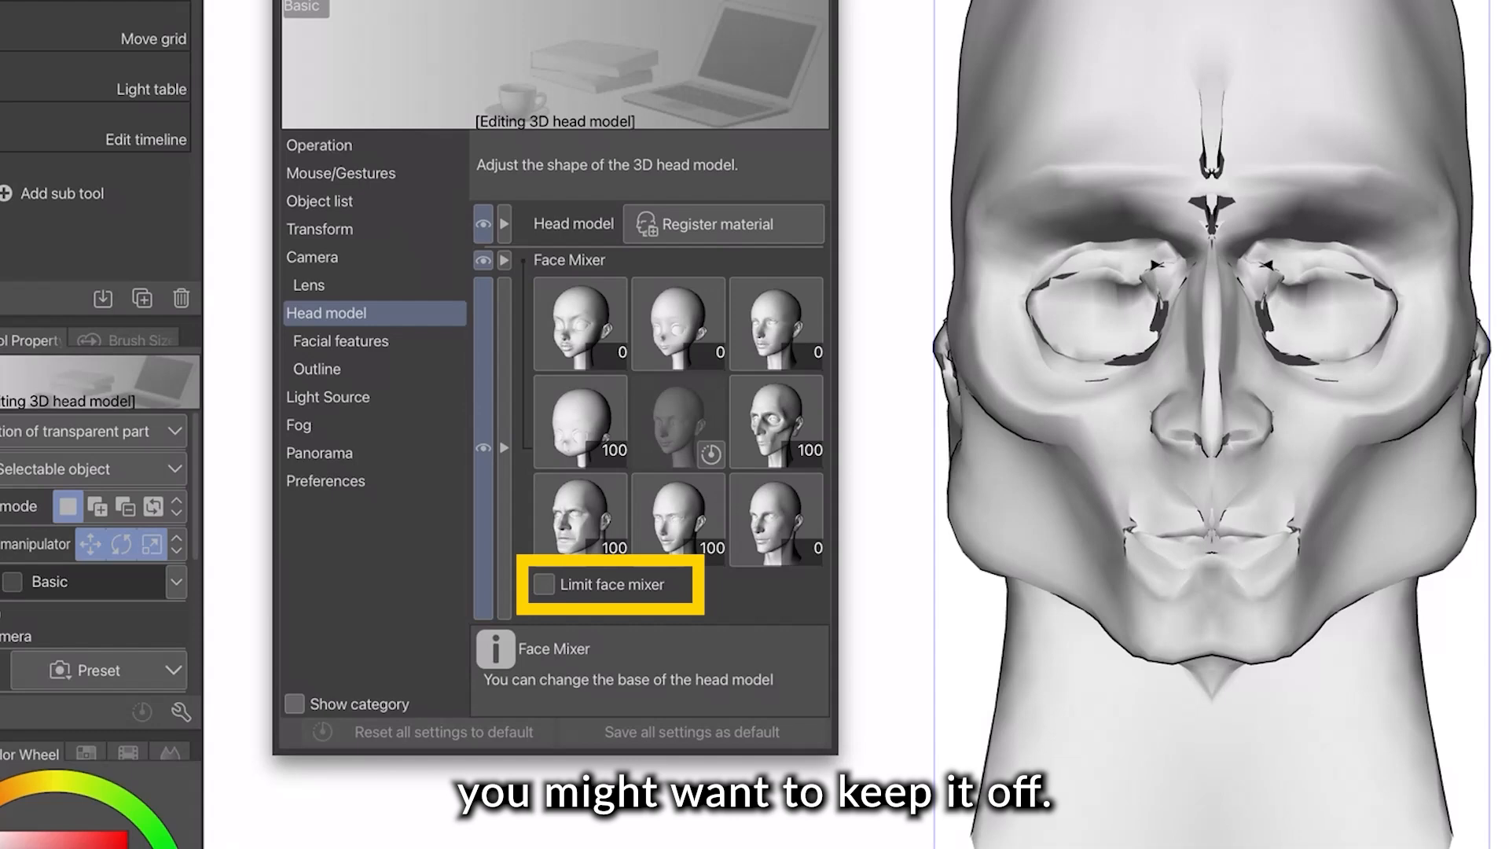
click(545, 584)
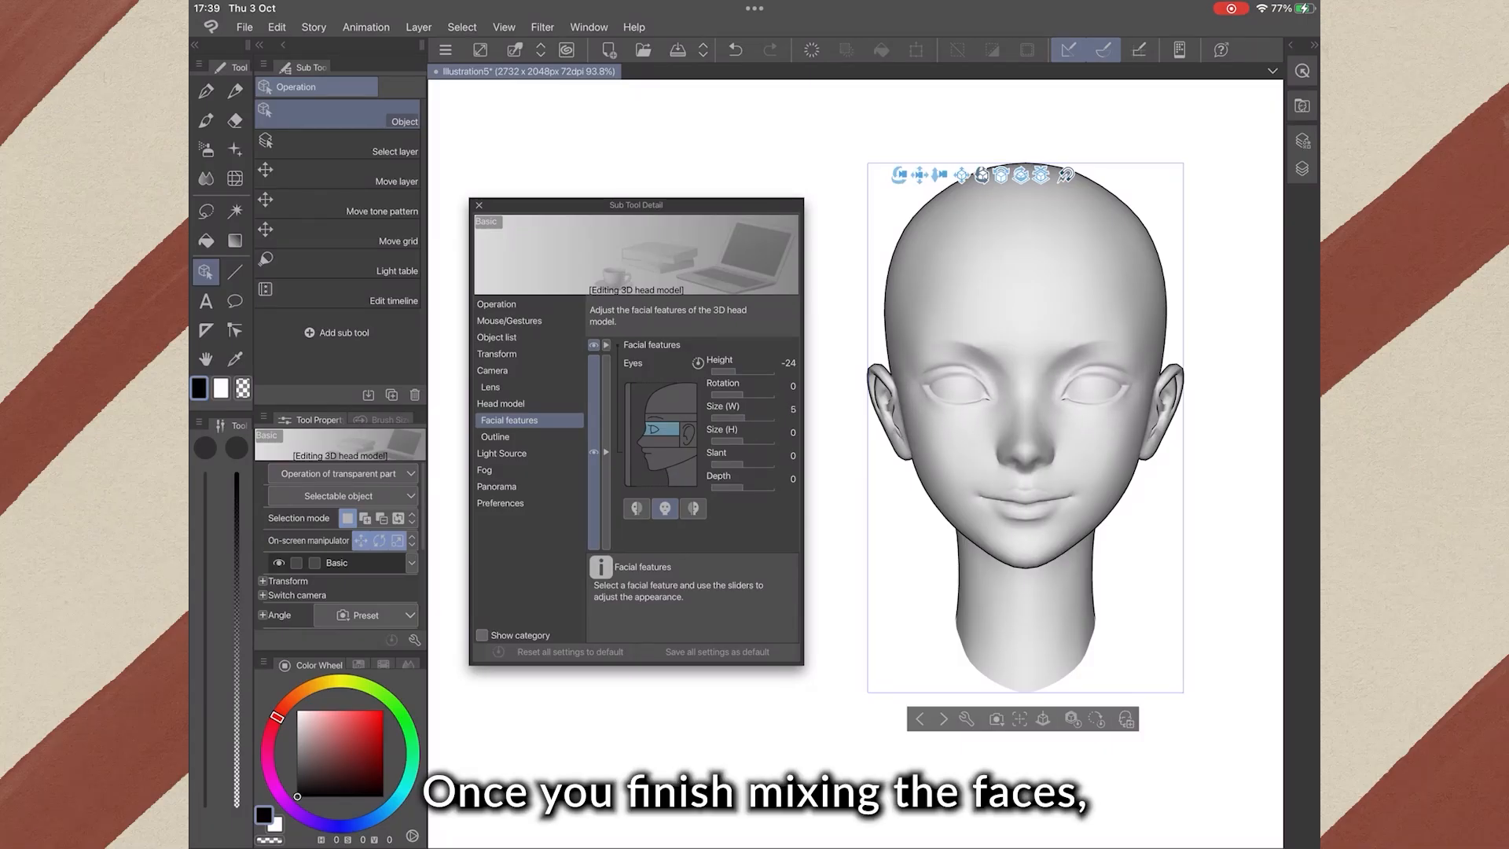
Adjust the mouth's position and shape, then select the eyes as the part to edit
click(665, 509)
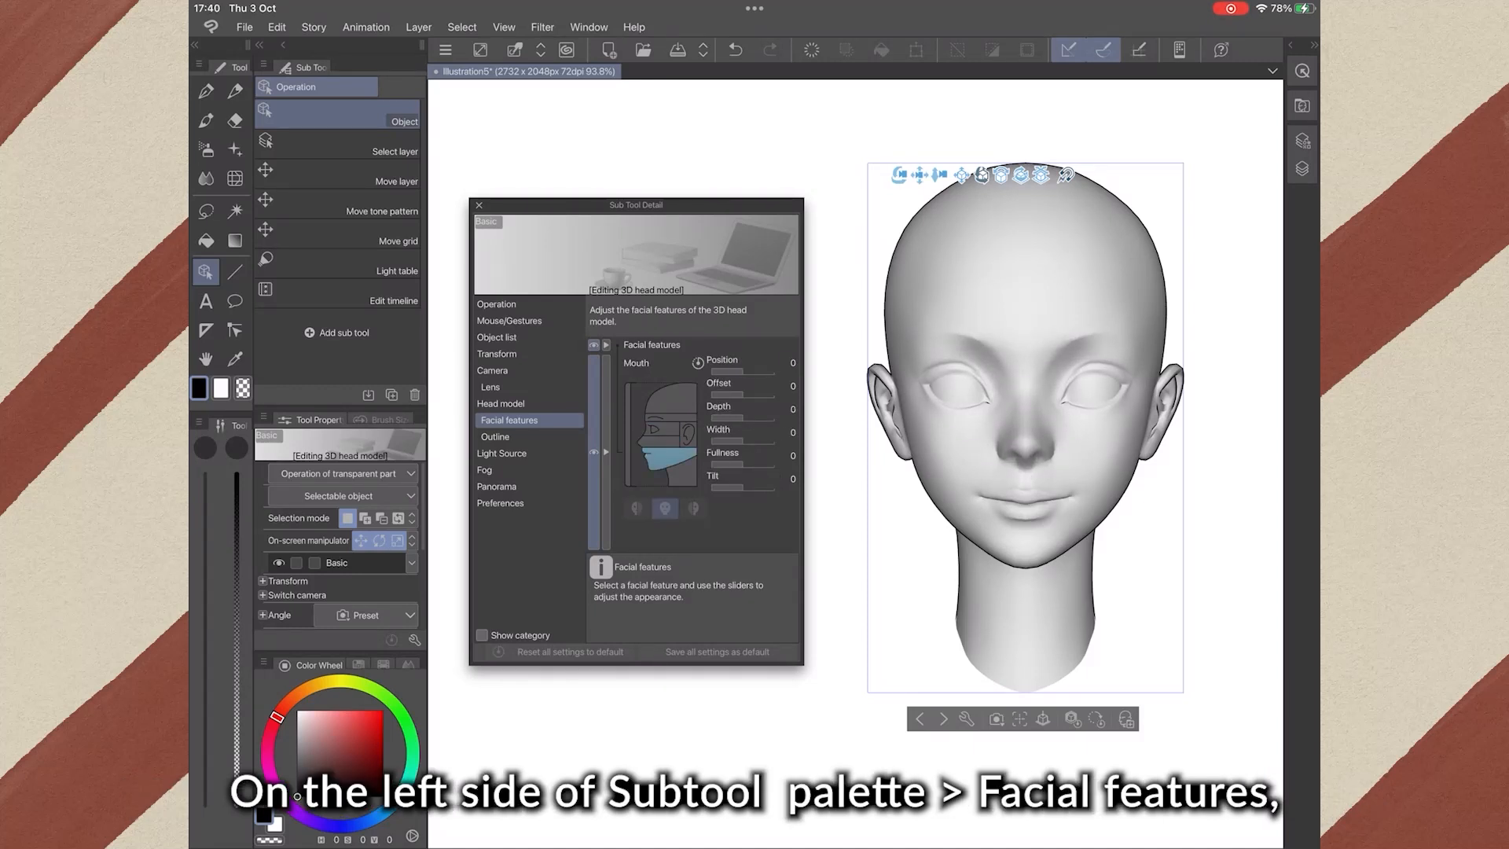
drag(726, 370, 789, 371)
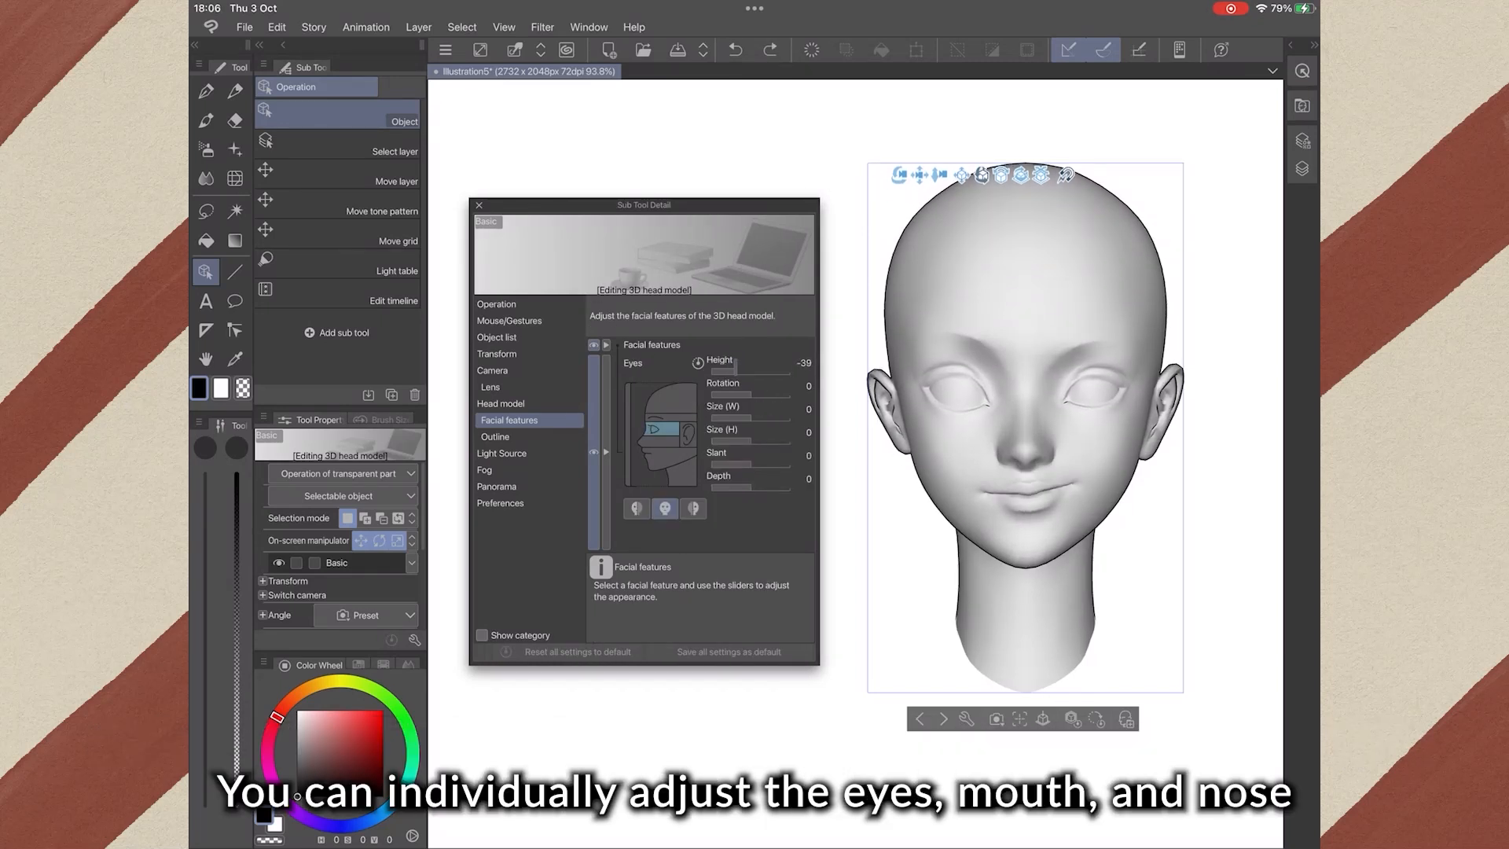
click(664, 508)
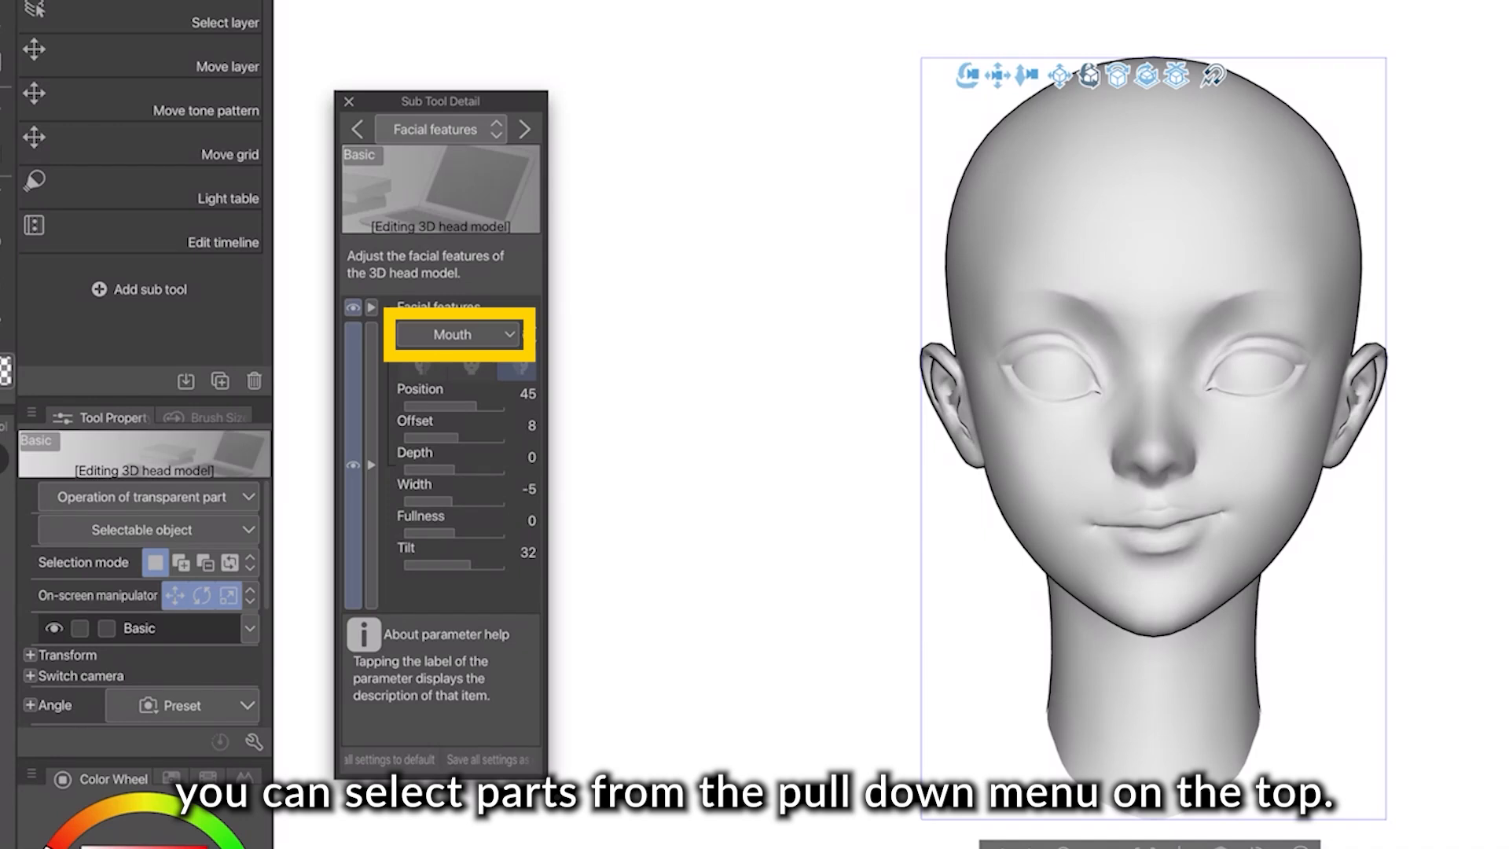
click(458, 334)
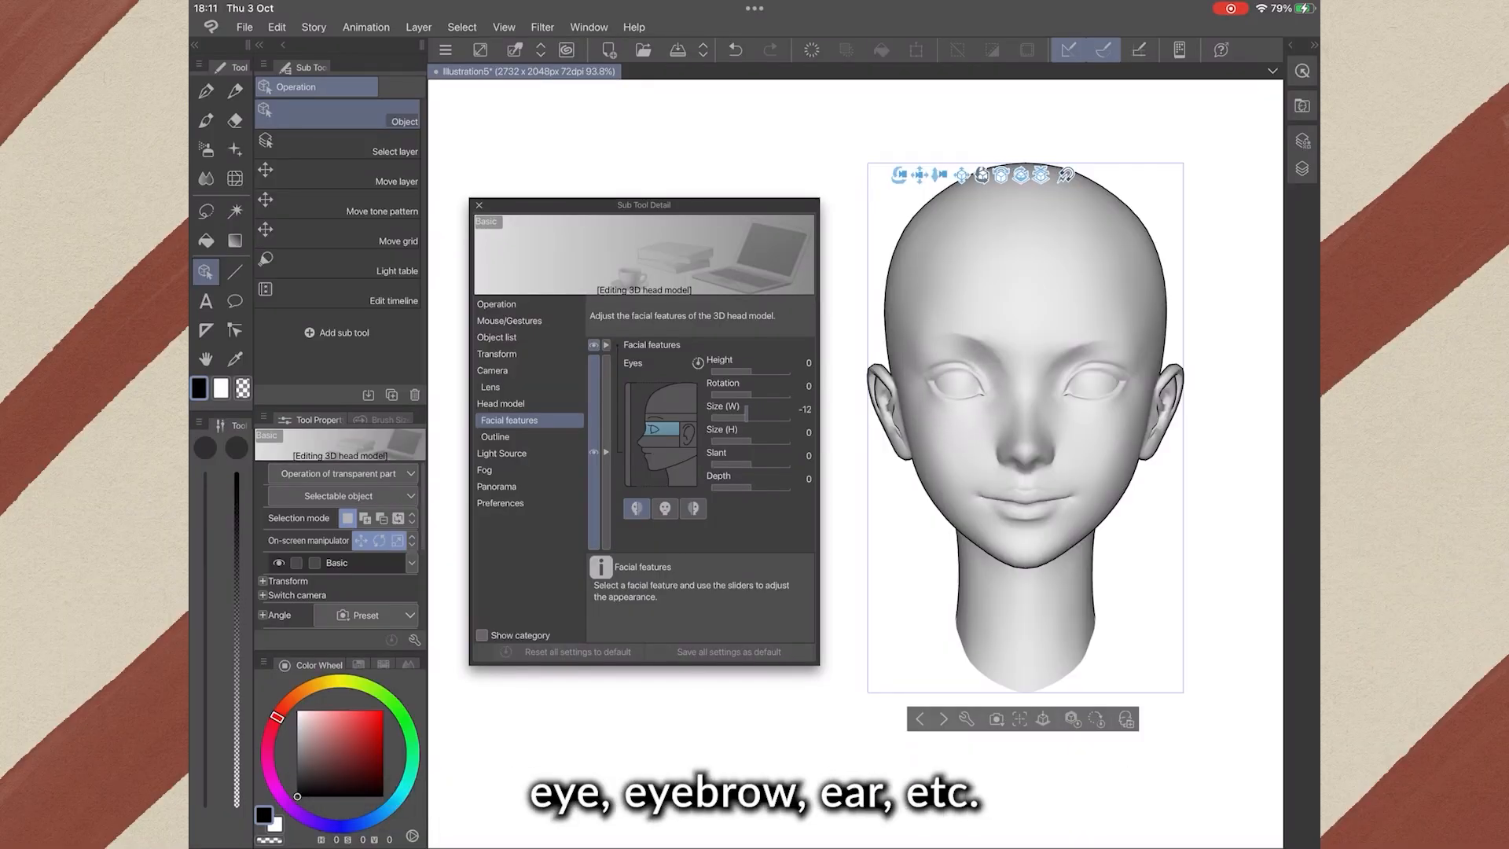
Narrow the eyes, reset the brows to default and apply adjustments to one side
drag(755, 374, 732, 374)
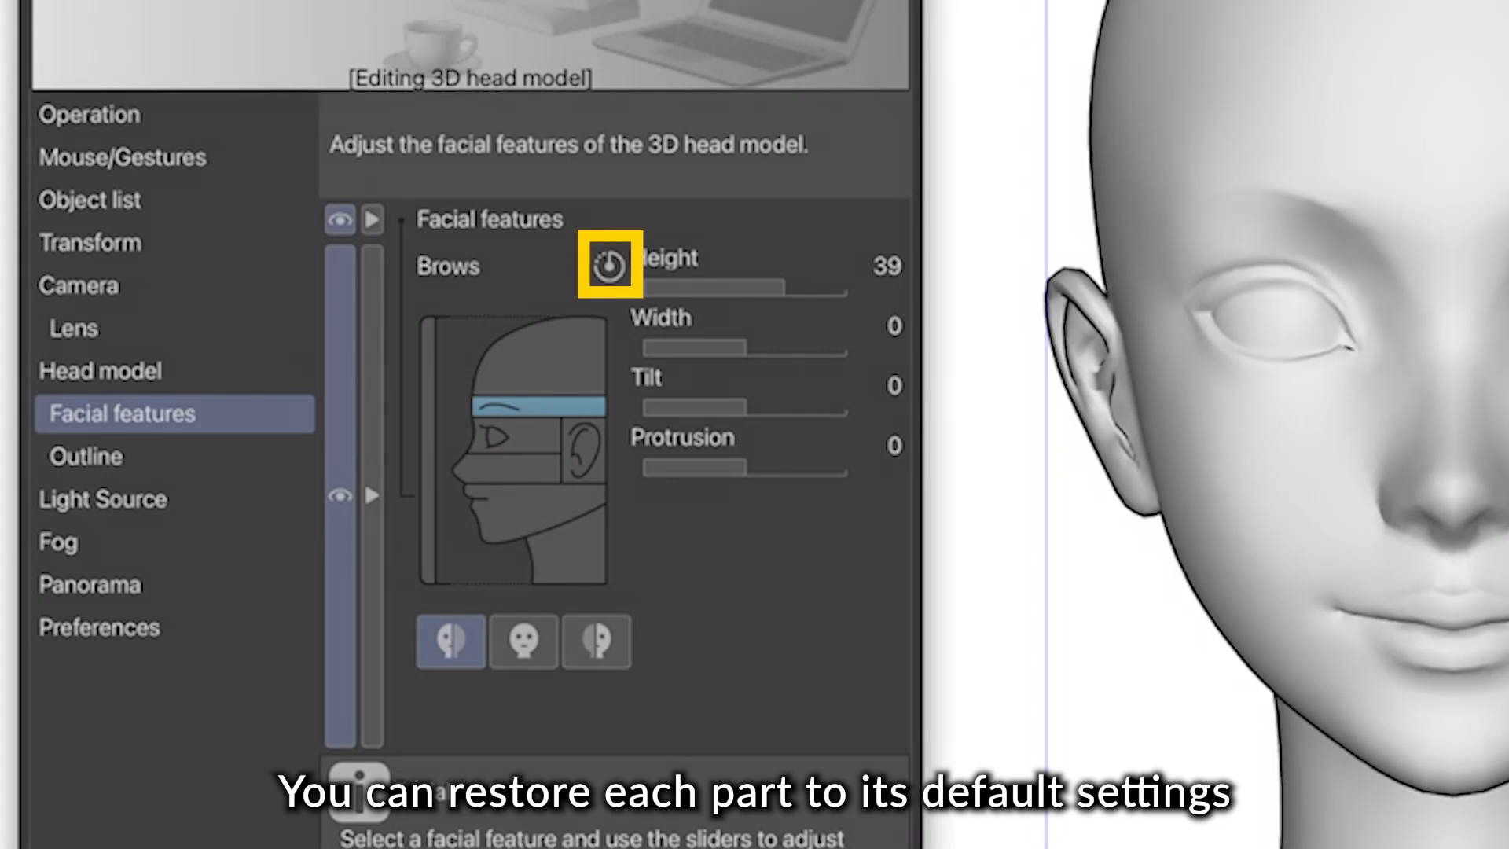
click(606, 266)
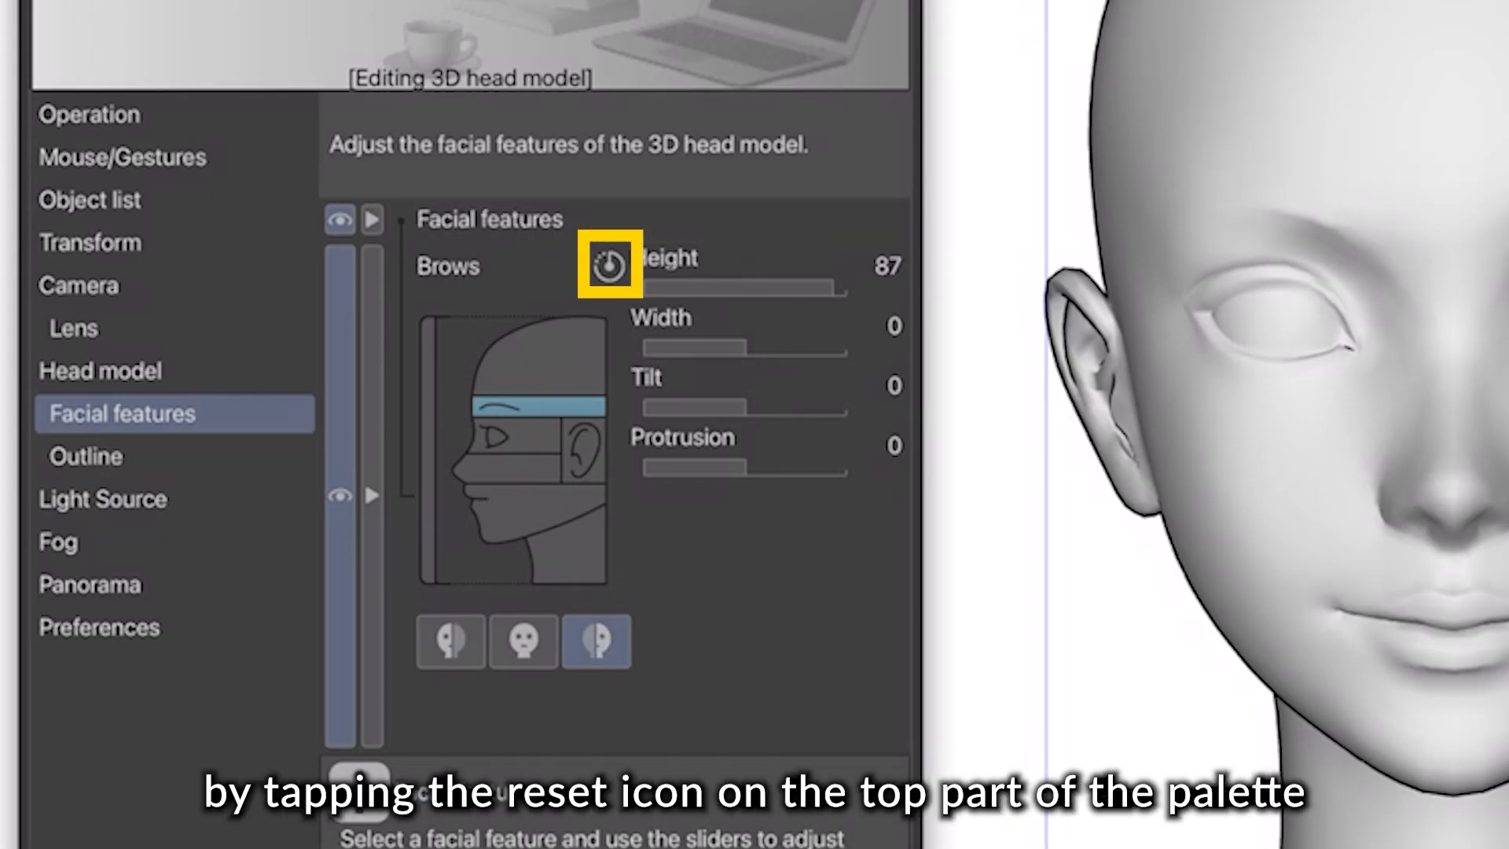
click(605, 265)
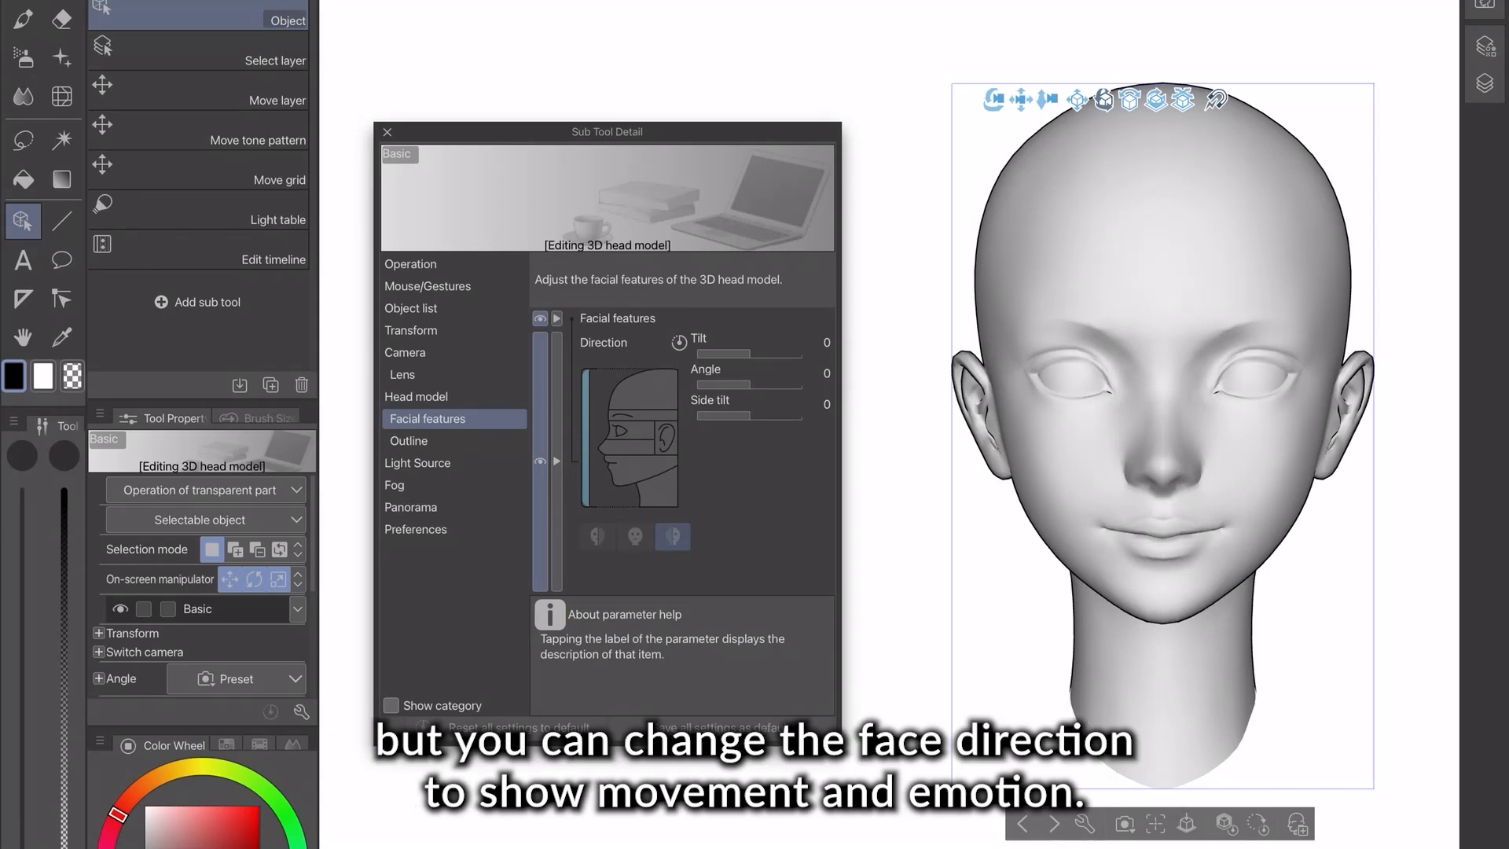
Adjust the face Direction slider before resizing the head taller and wider
drag(746, 355, 683, 354)
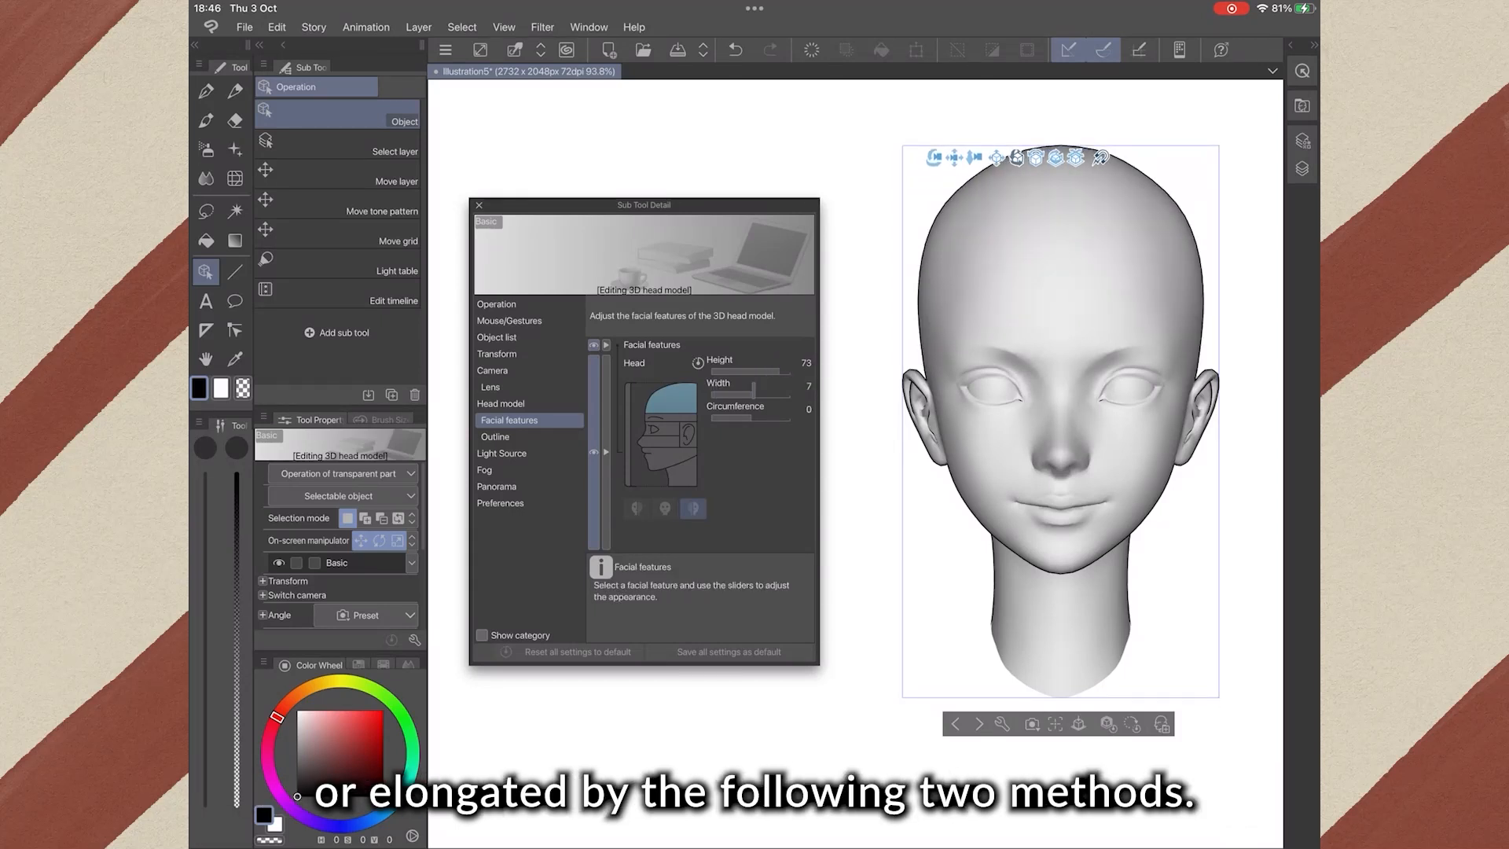
Try the on-screen scale manipulator on the head, then bring up the Light Source settings
drag(760, 394, 712, 395)
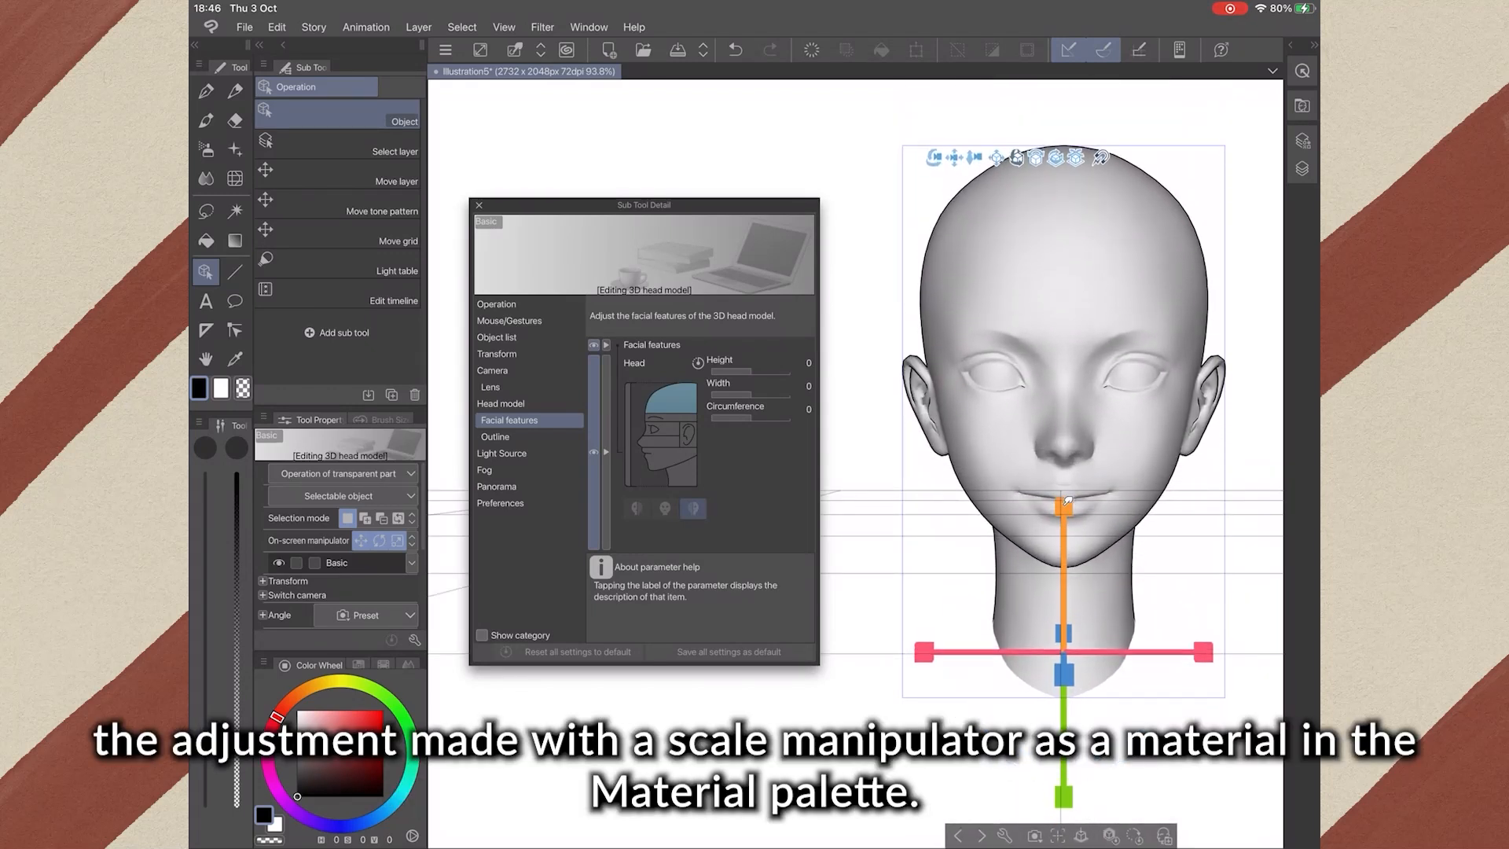
click(503, 454)
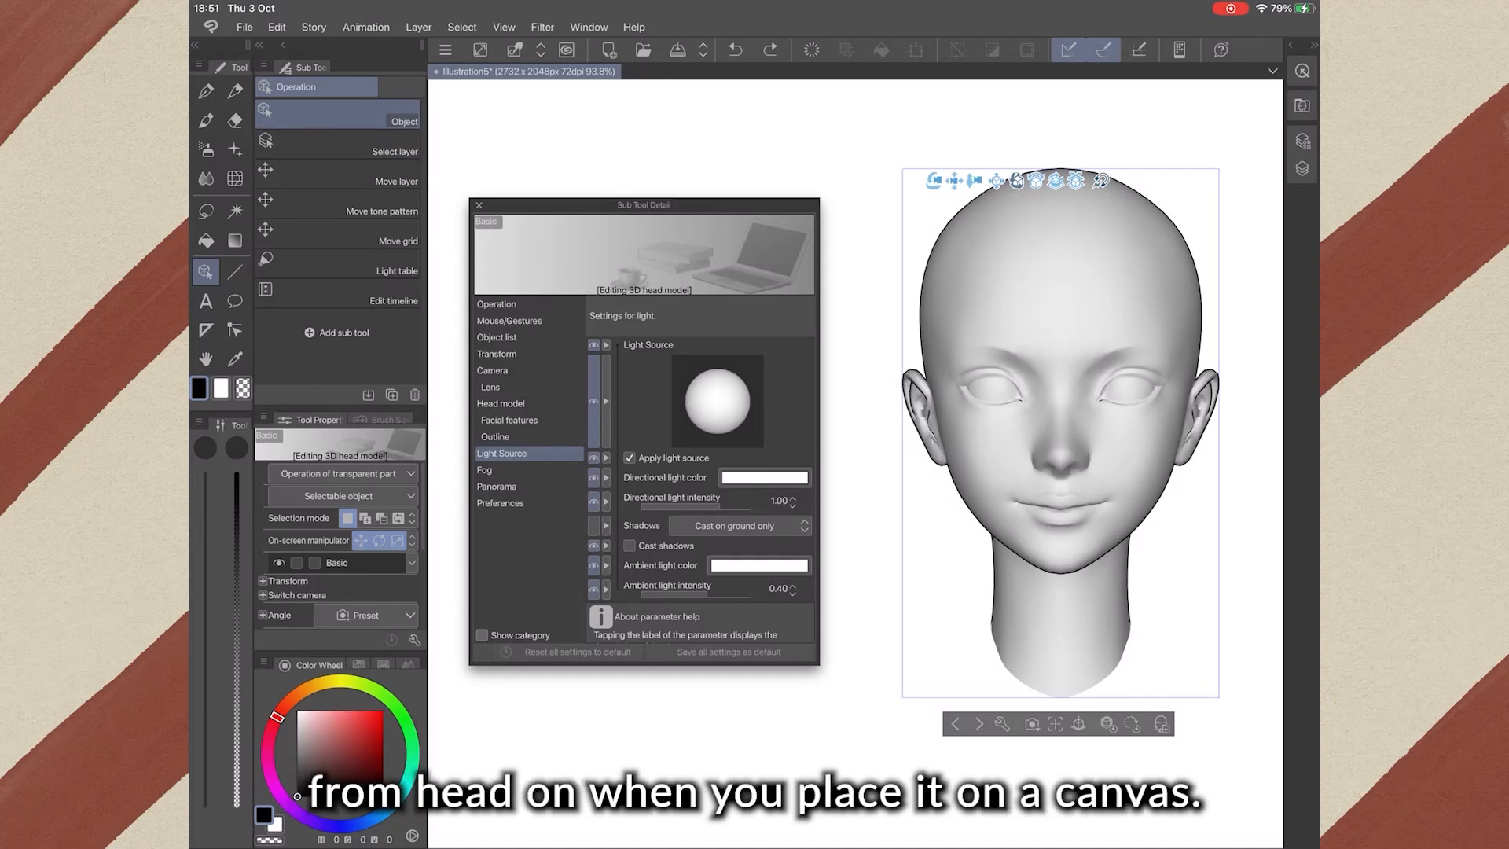
Drag the light sphere preview so the head is lit from the side
click(502, 453)
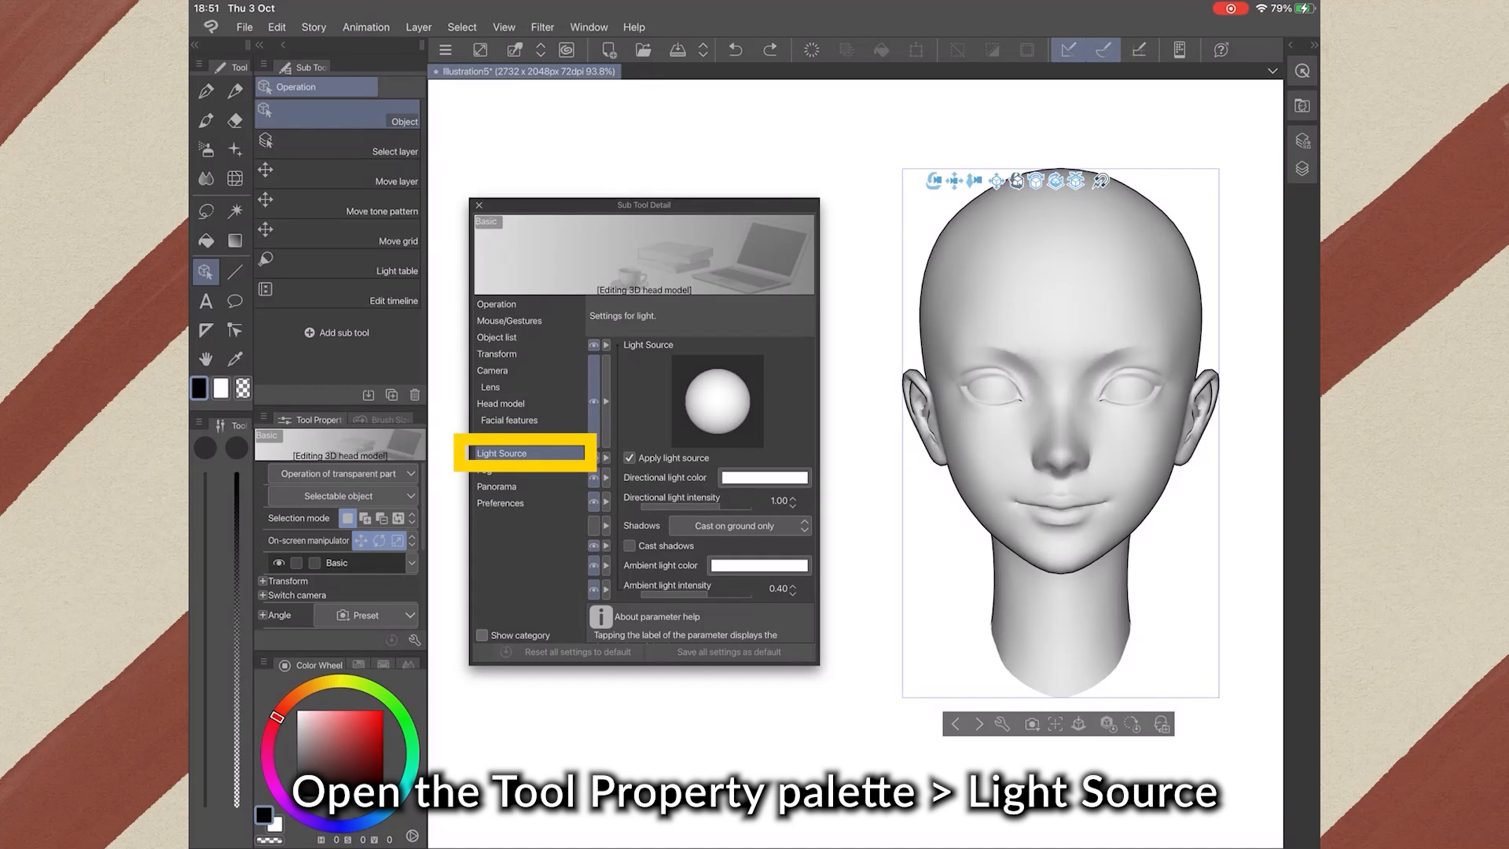
drag(716, 400, 717, 423)
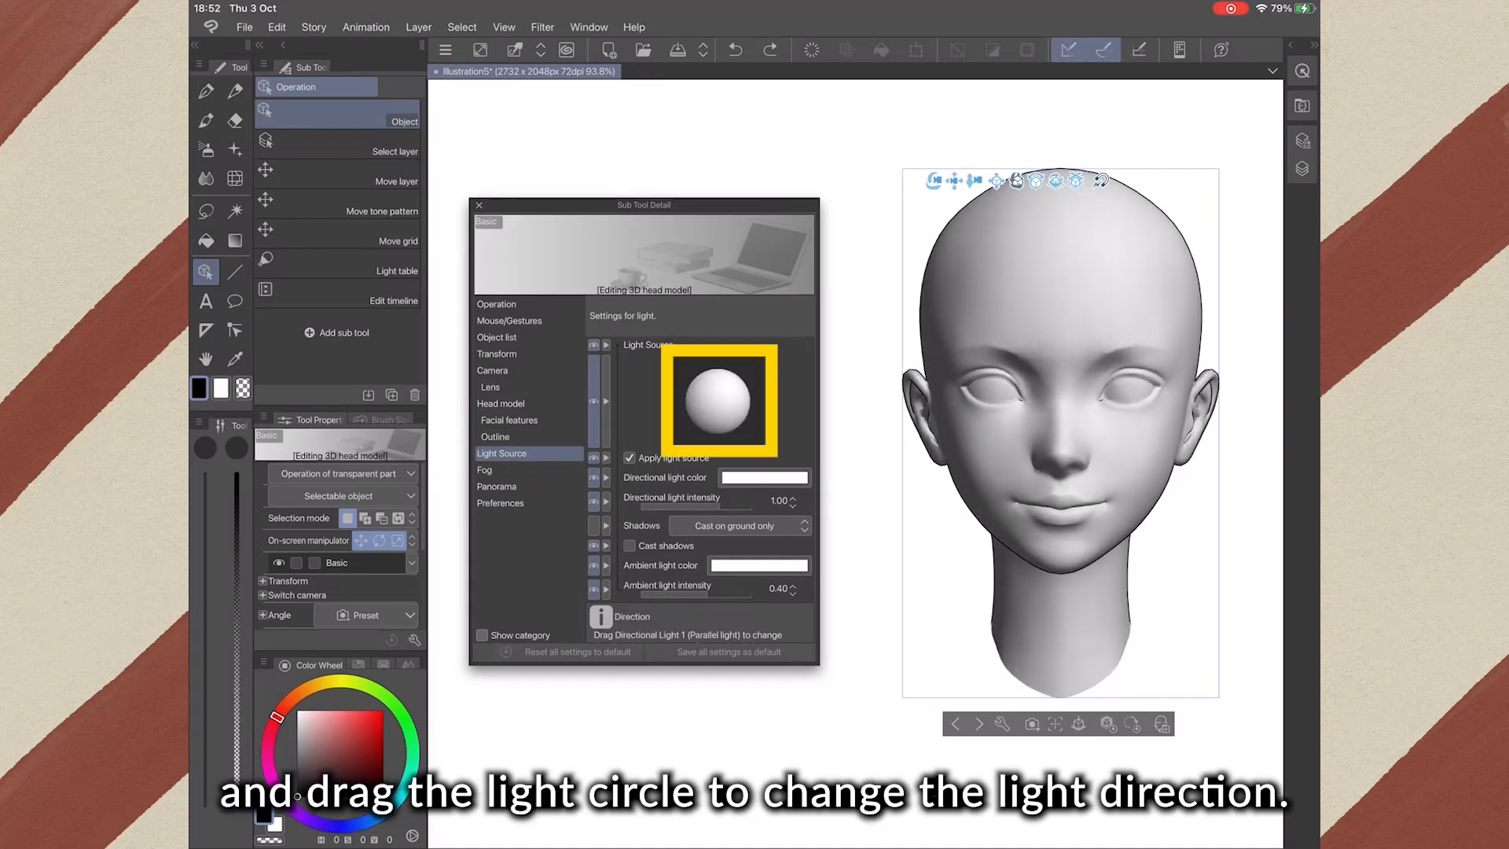
drag(731, 399, 703, 414)
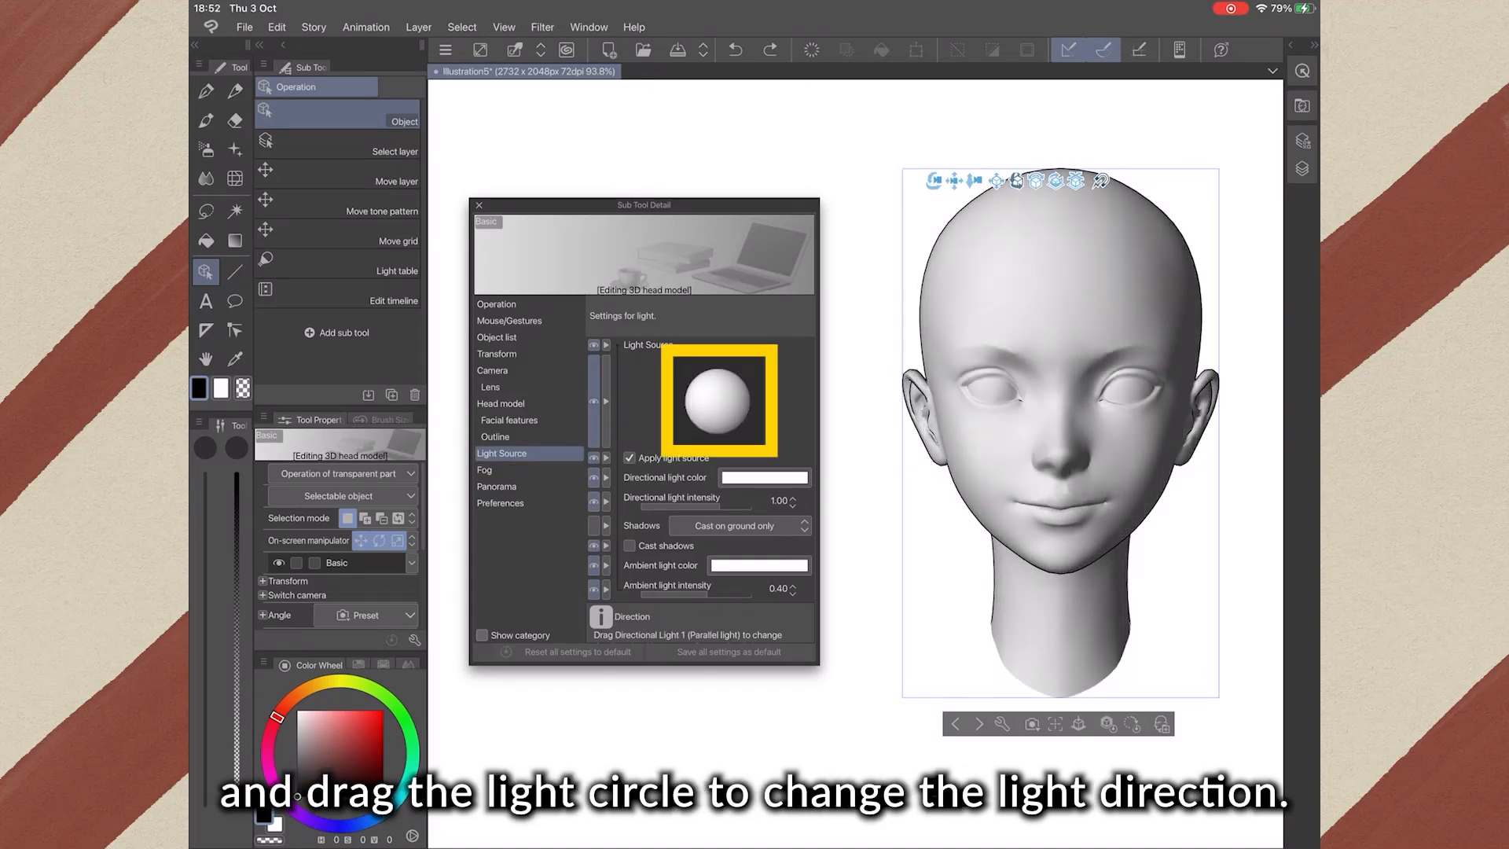
drag(751, 414, 712, 386)
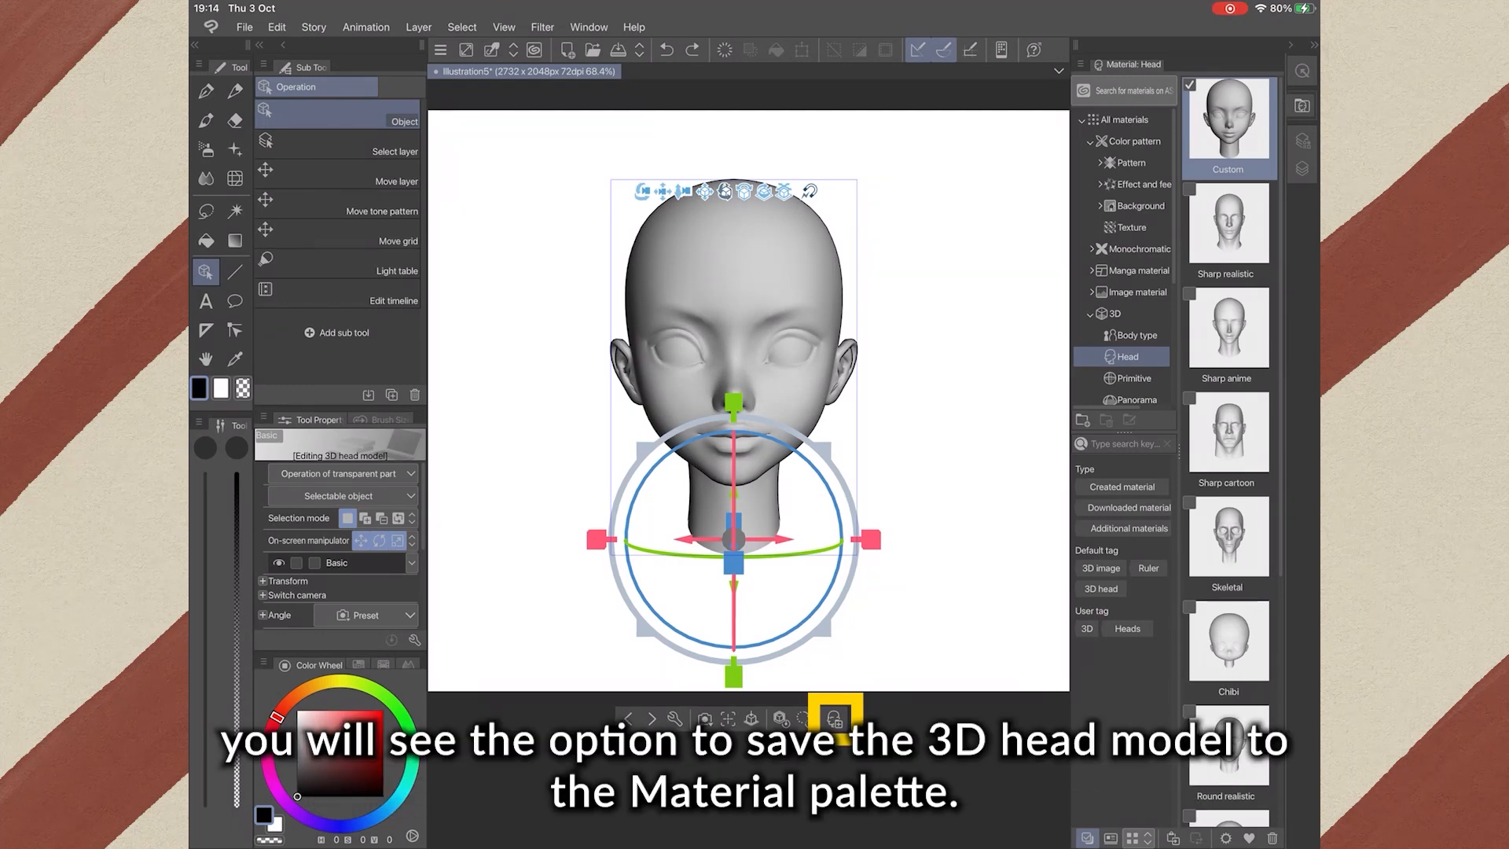
Save the customized head model to the Material palette and confirm the Material property dialog
click(835, 718)
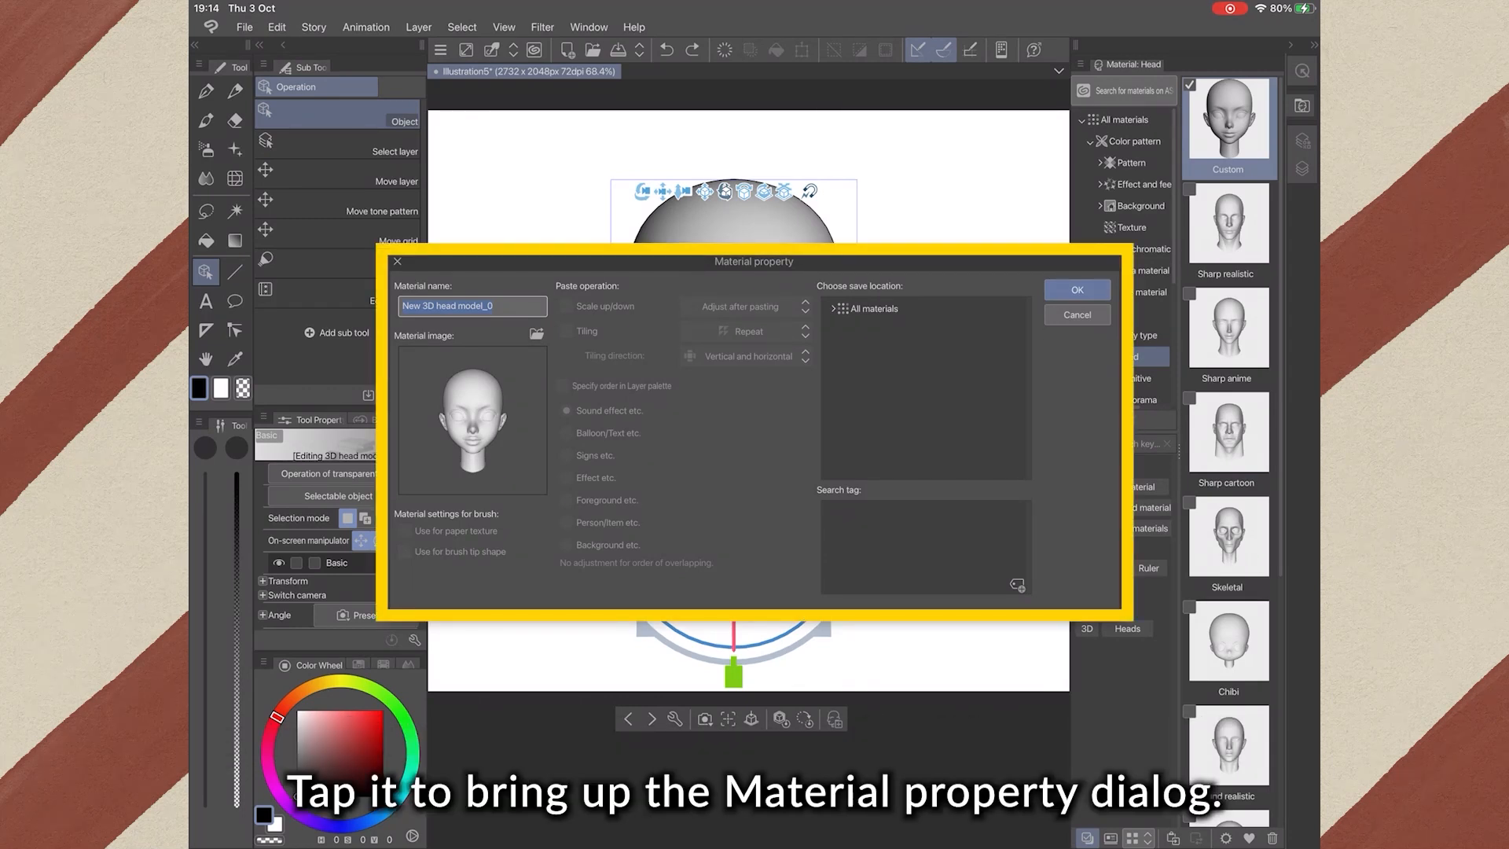
click(471, 305)
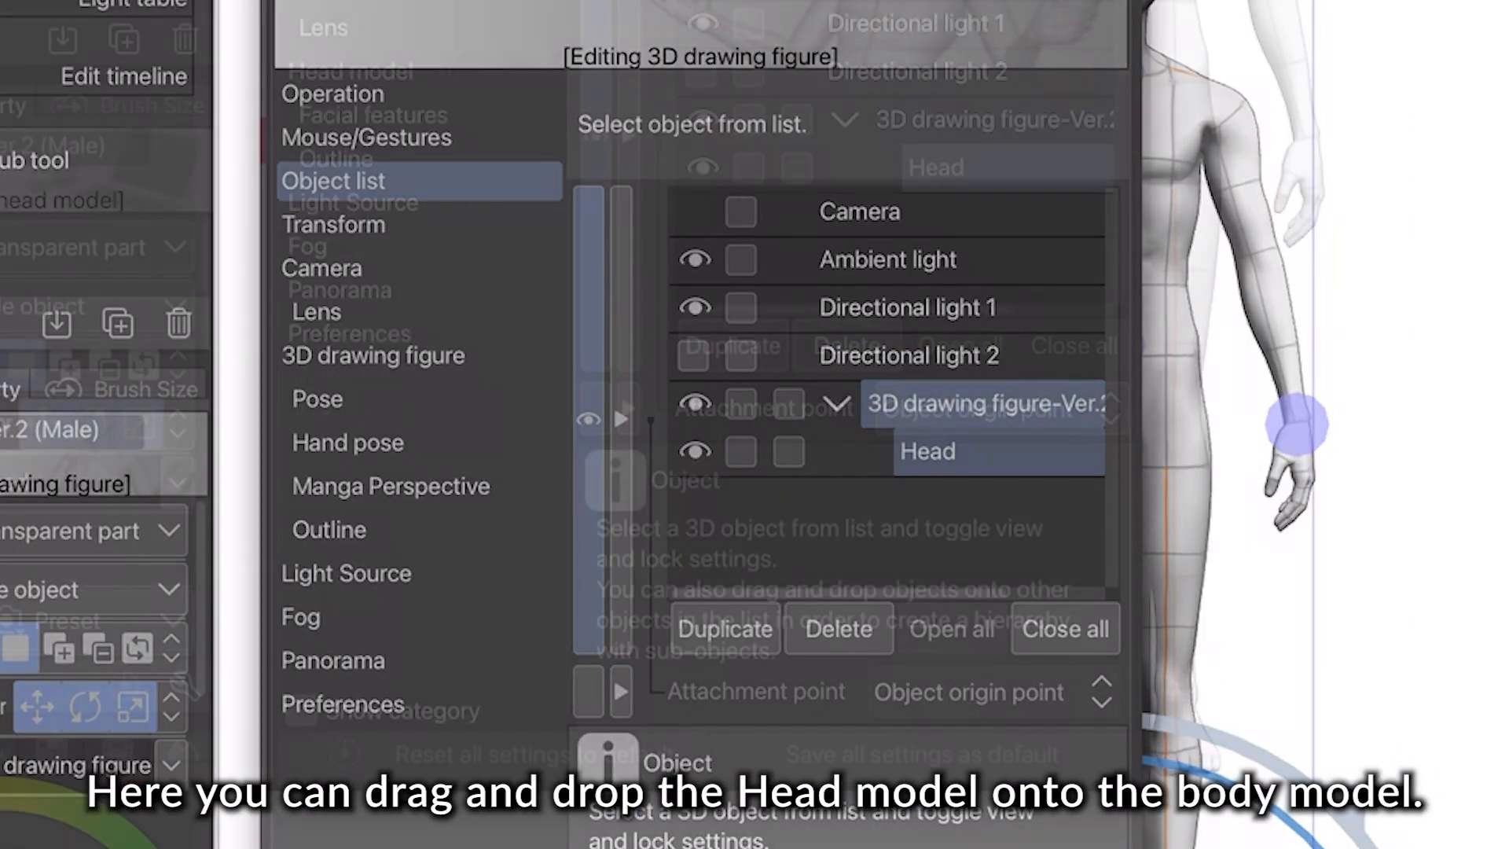
Select the Head object and set its Attachment point to the figure's Head
click(1001, 408)
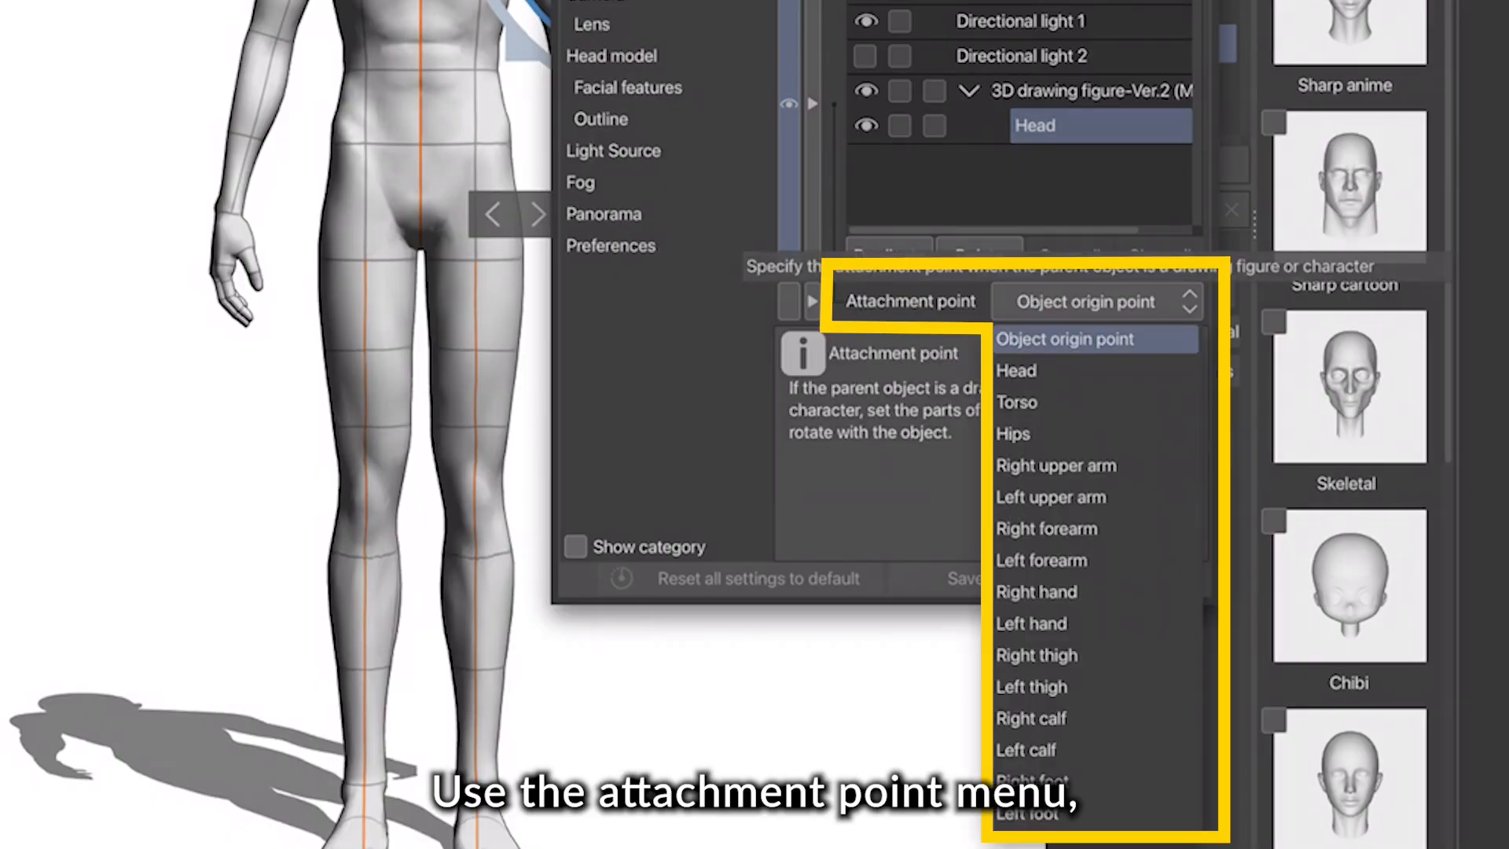
click(1016, 370)
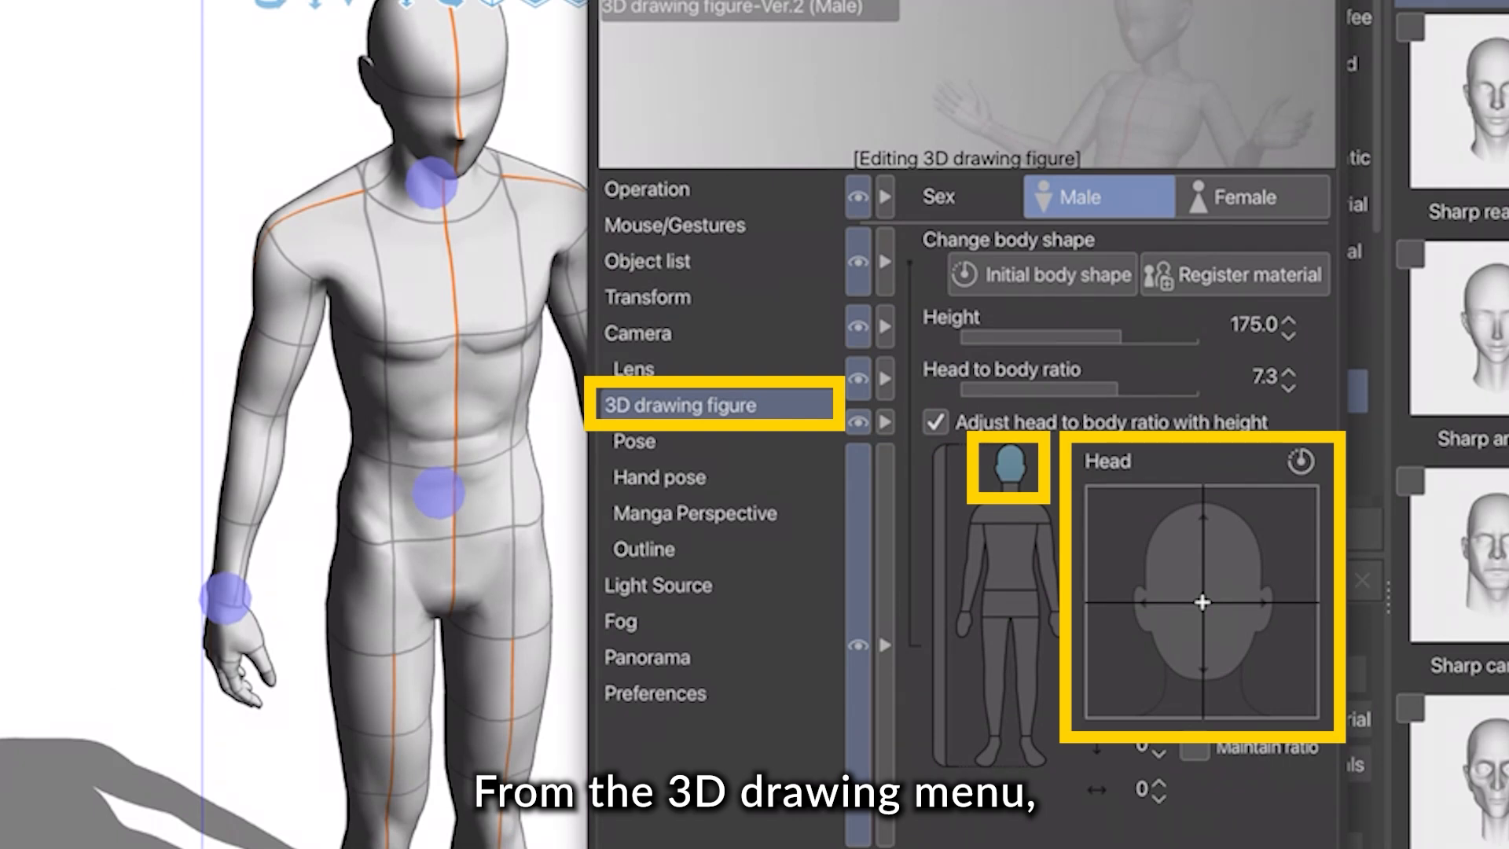
Shrink the figure's own head, then apply the Grid up pose from 3D > Pose
drag(1202, 603, 1088, 689)
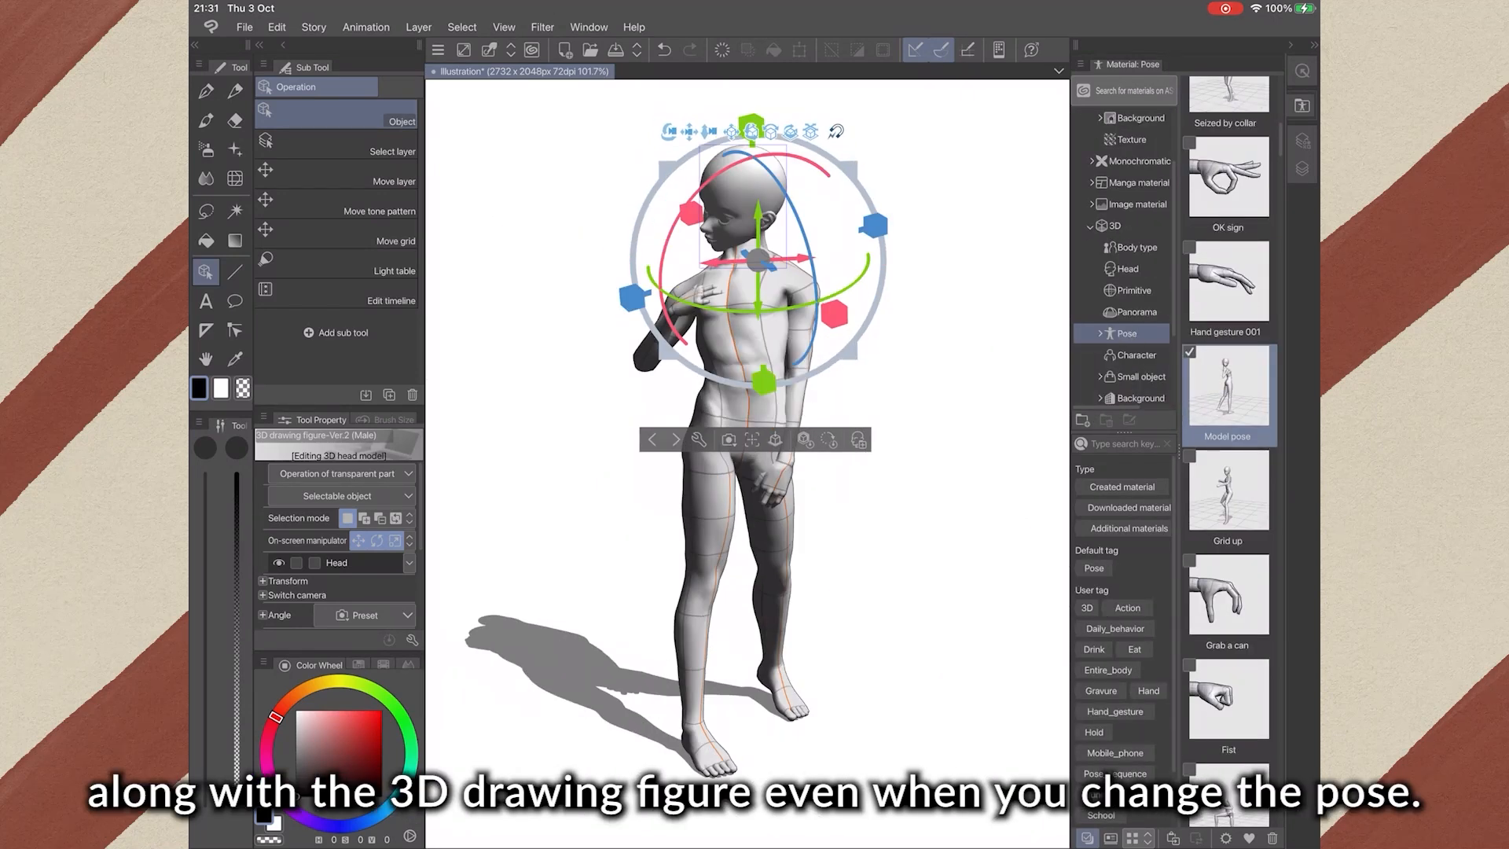
click(1227, 490)
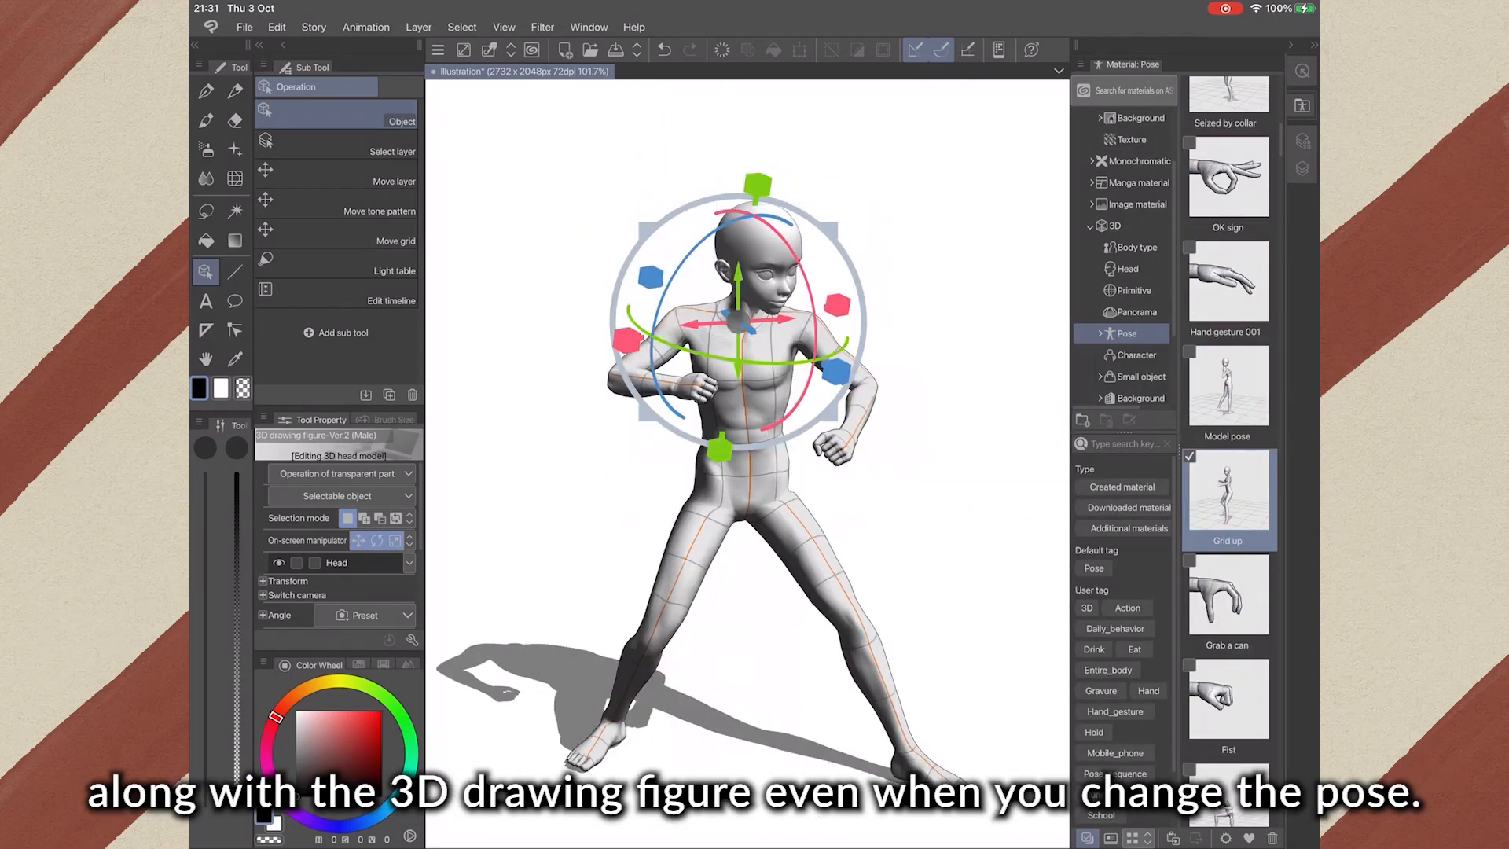